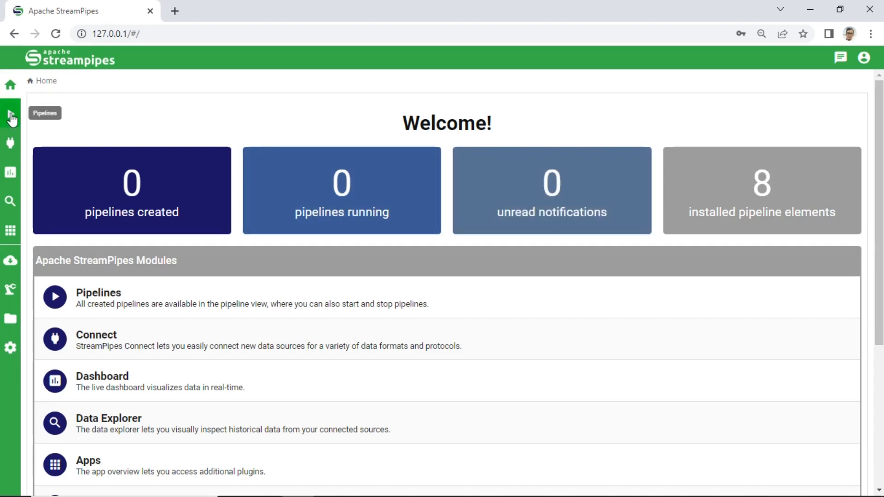
- Browse the sidebar areas (Pipelines, Connect, Dashboards, Data Views, Apps, Assets, Files, Configuration) and return home
scroll(down, 3)
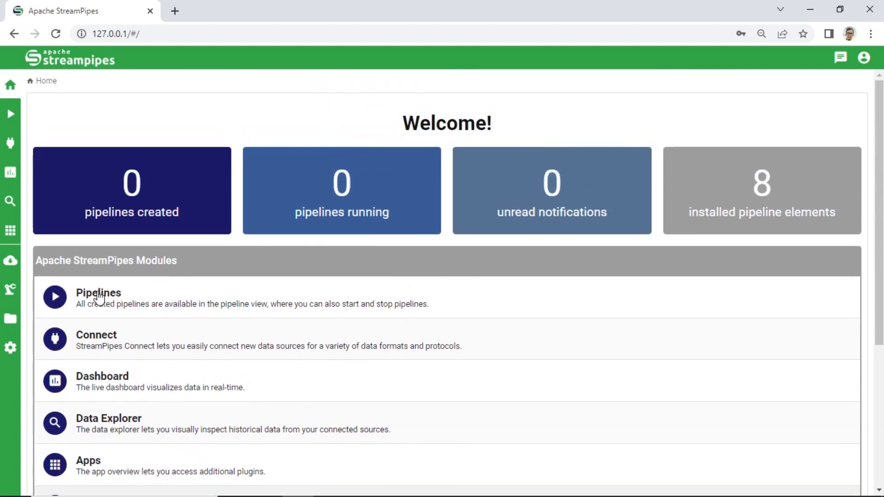
click(11, 114)
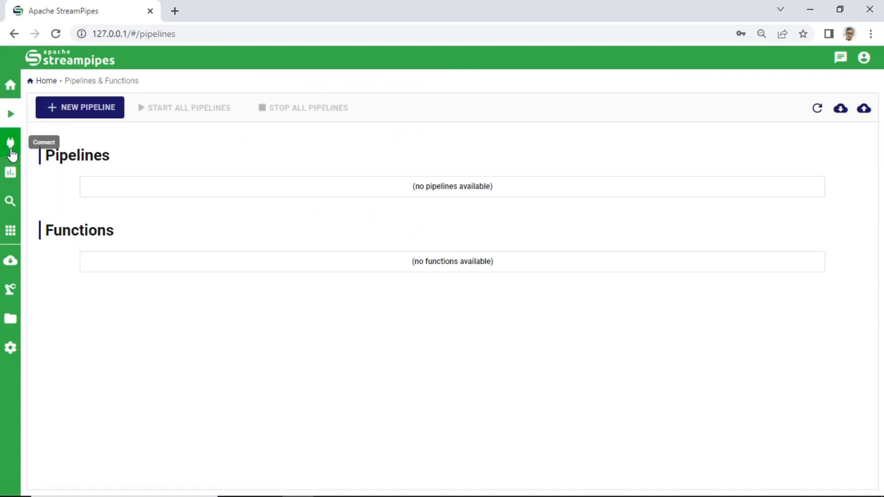
click(10, 145)
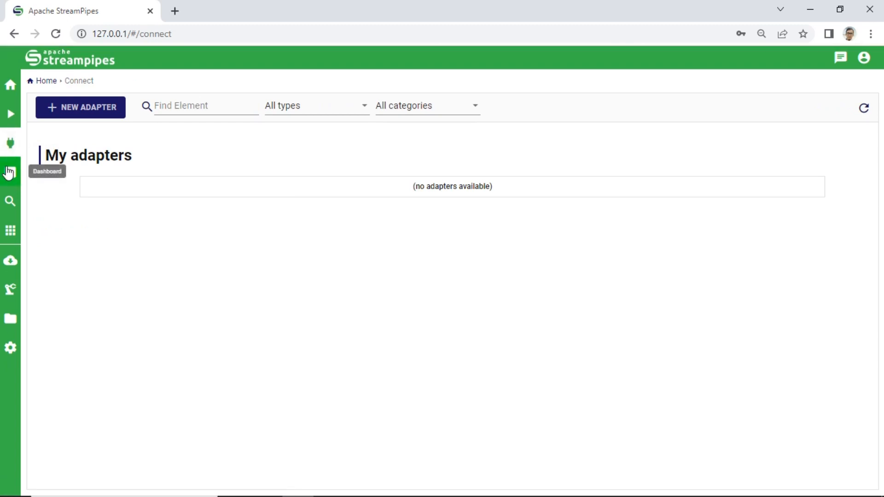
click(11, 172)
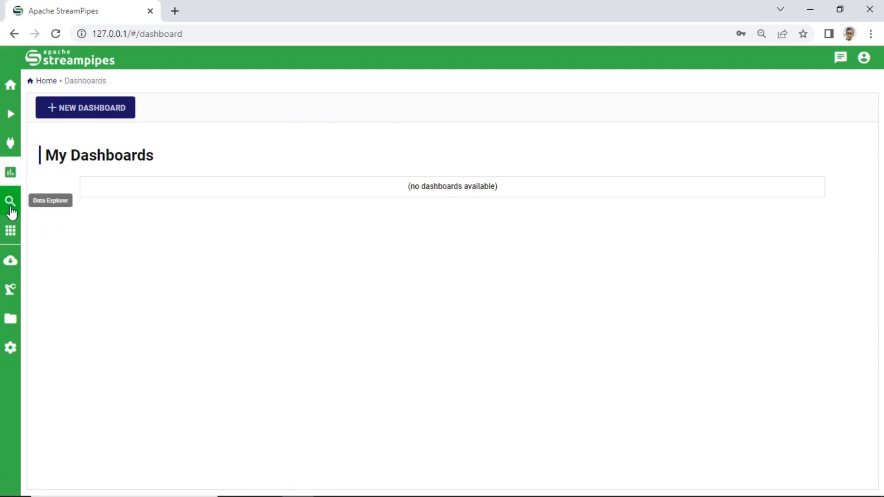
click(10, 201)
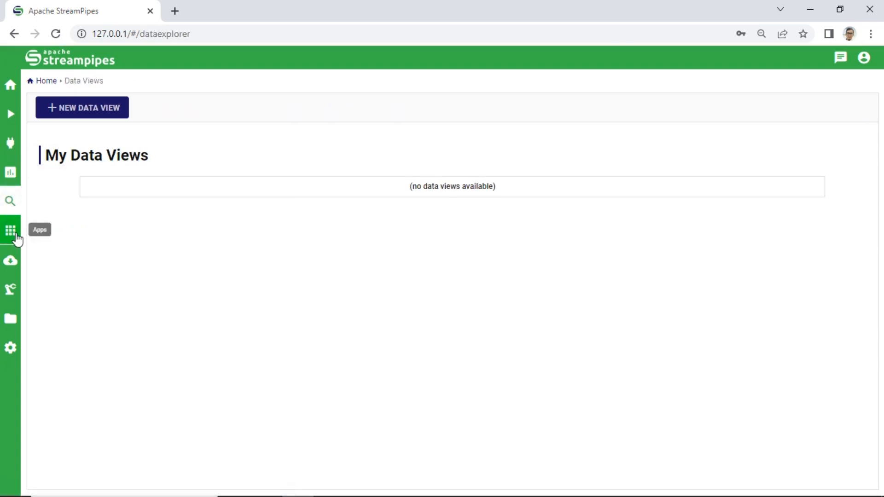
click(10, 228)
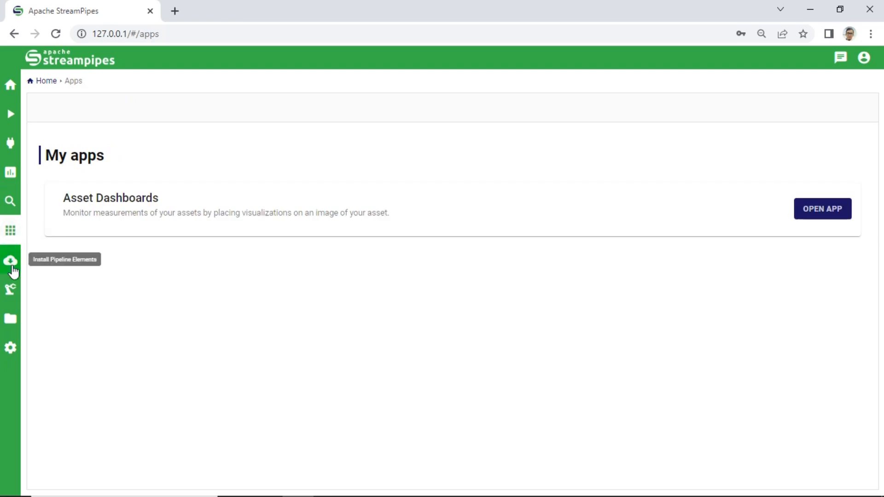
click(11, 259)
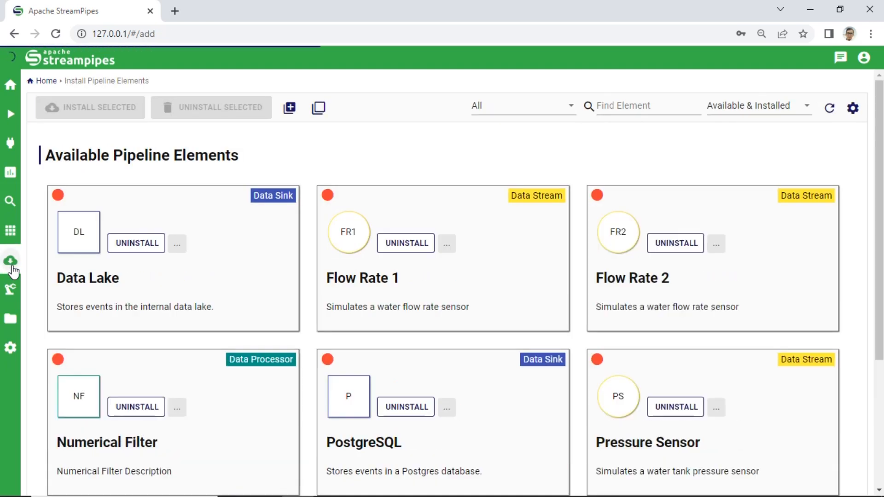
click(10, 319)
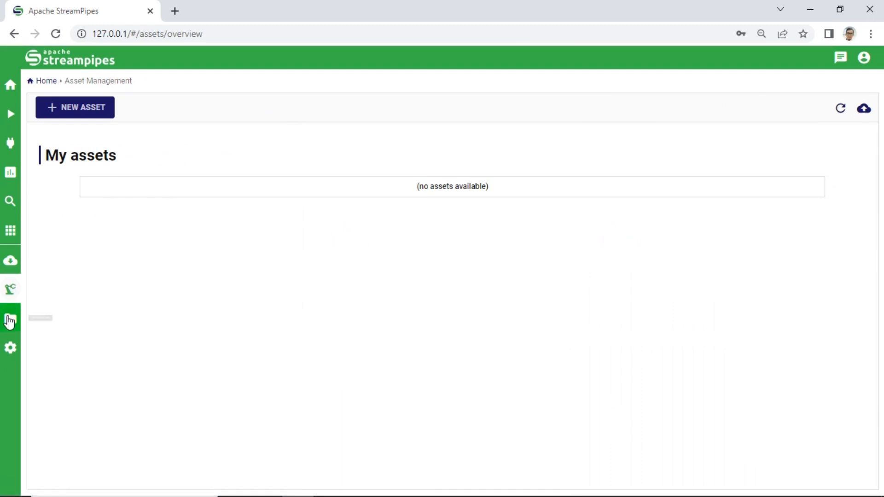
click(11, 318)
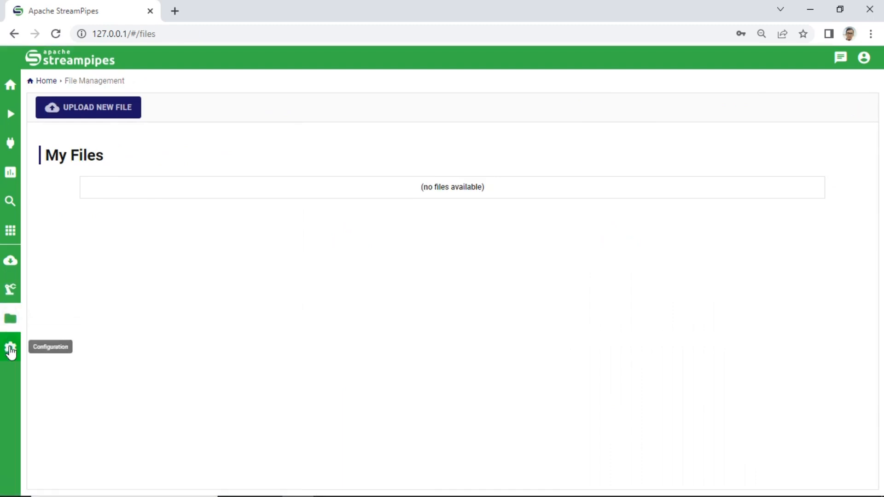
click(9, 344)
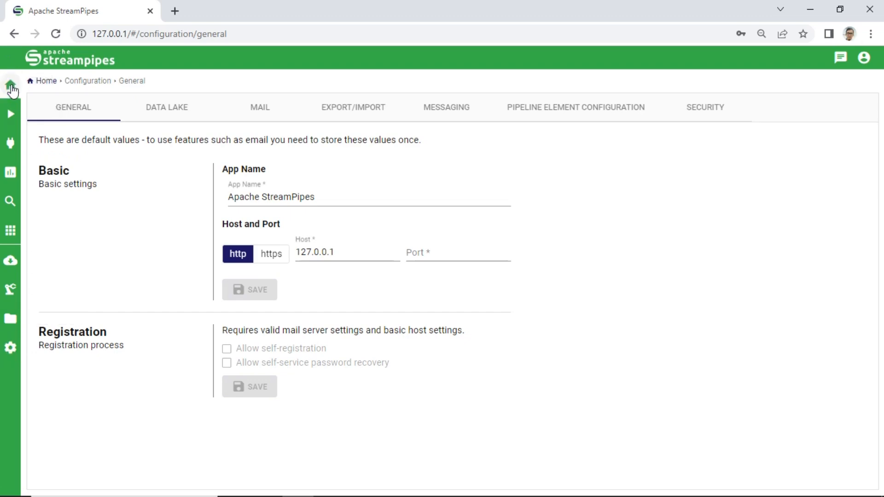
click(9, 83)
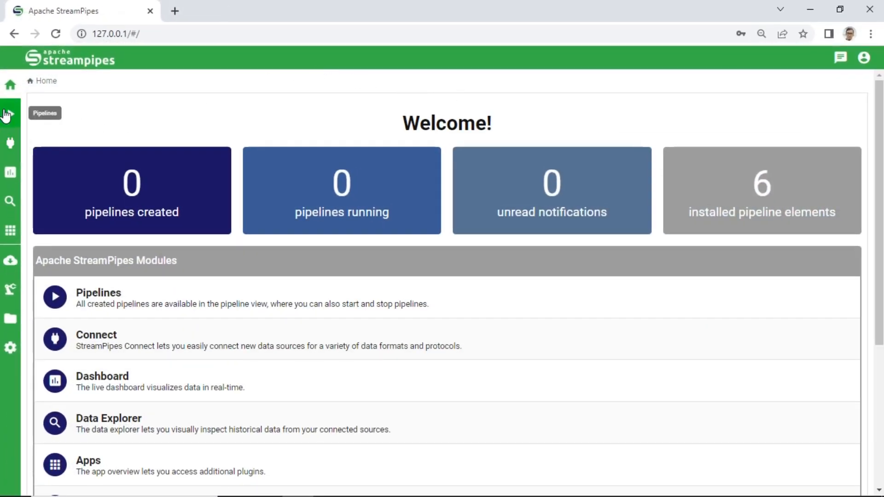
- Start a new pipeline, launch the tutorial and dismiss the missing Numerical Filter / Dashboard Sink notice
click(10, 114)
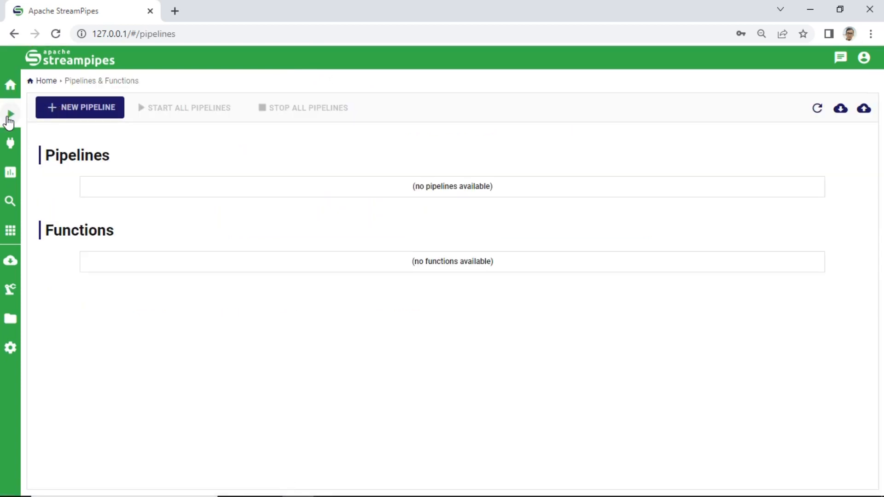
click(81, 107)
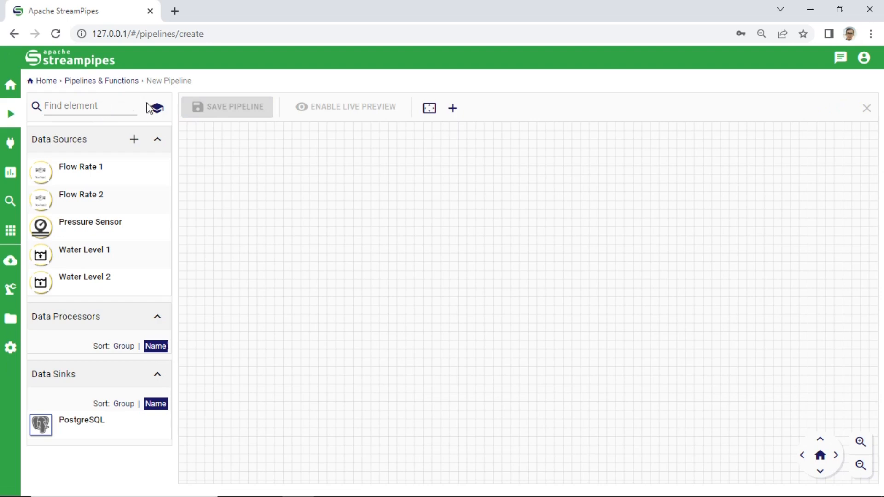
click(157, 107)
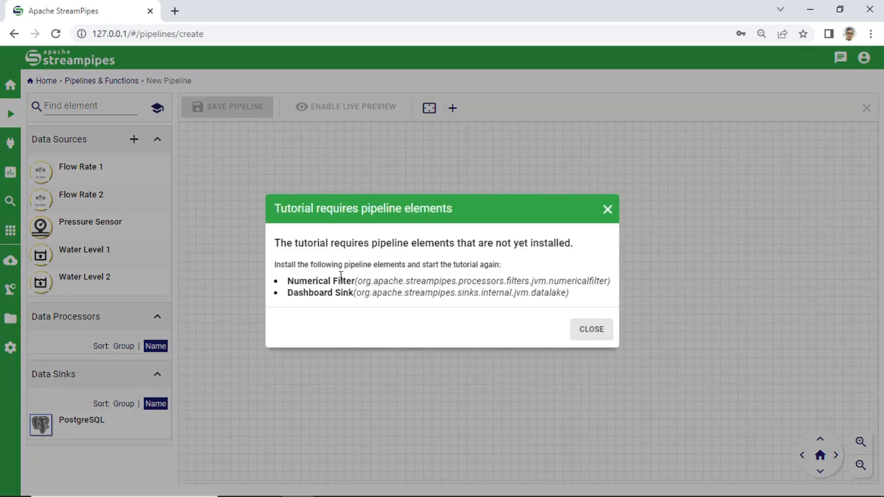
double_click(321, 281)
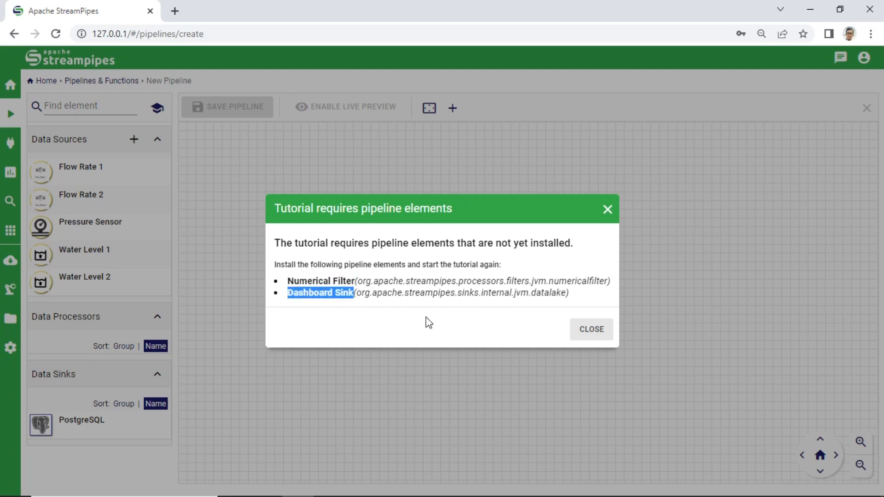
mouse_move(577, 316)
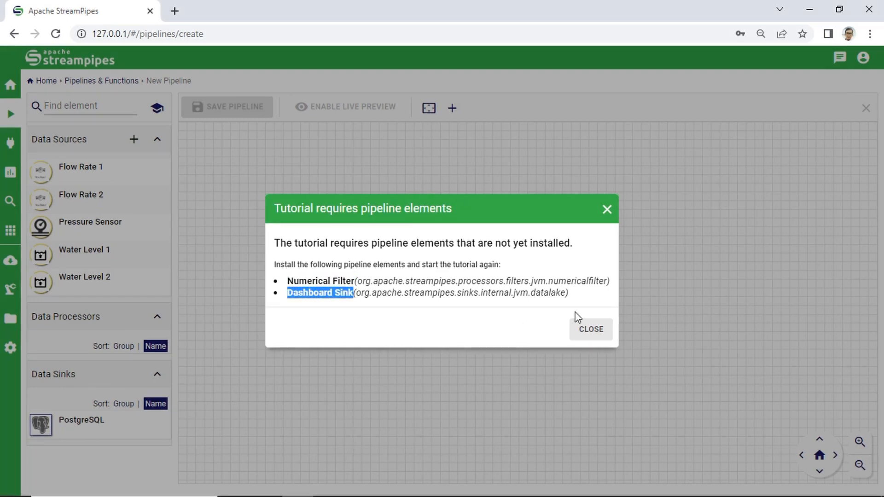
click(591, 328)
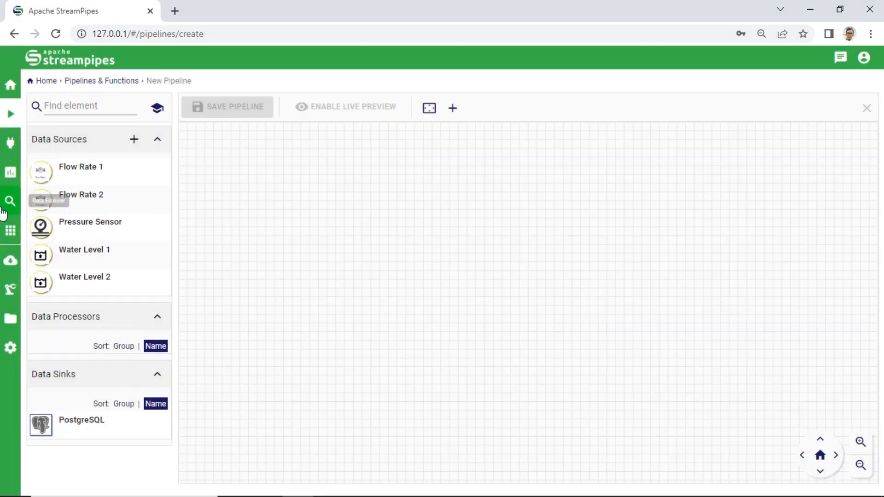
- Find Numerical Filter in the element catalogue and install it for all users
click(10, 260)
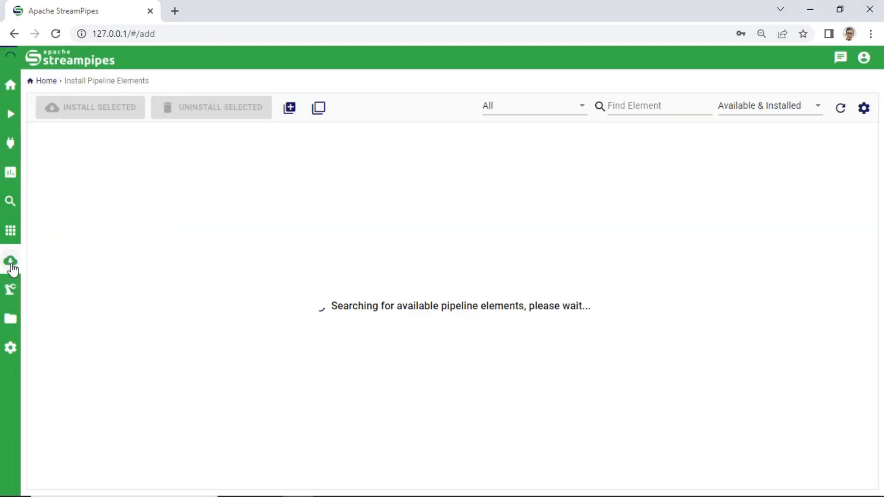
click(641, 104)
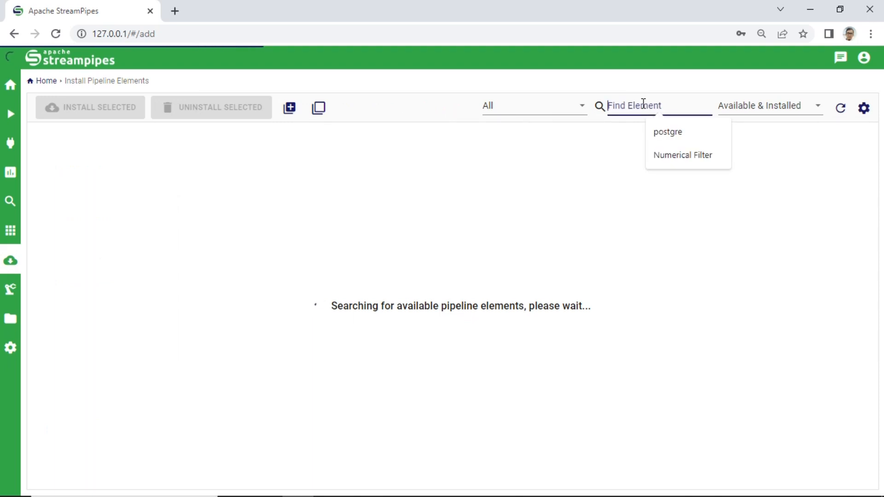
click(682, 155)
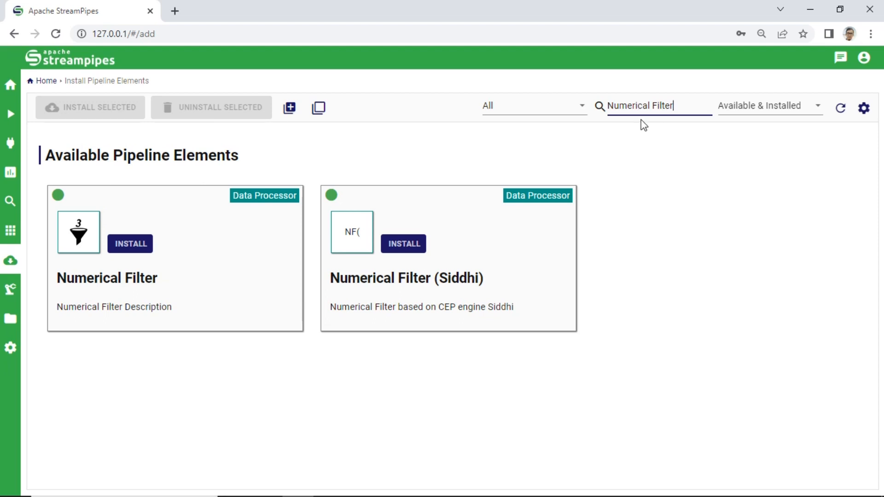
mouse_move(130, 244)
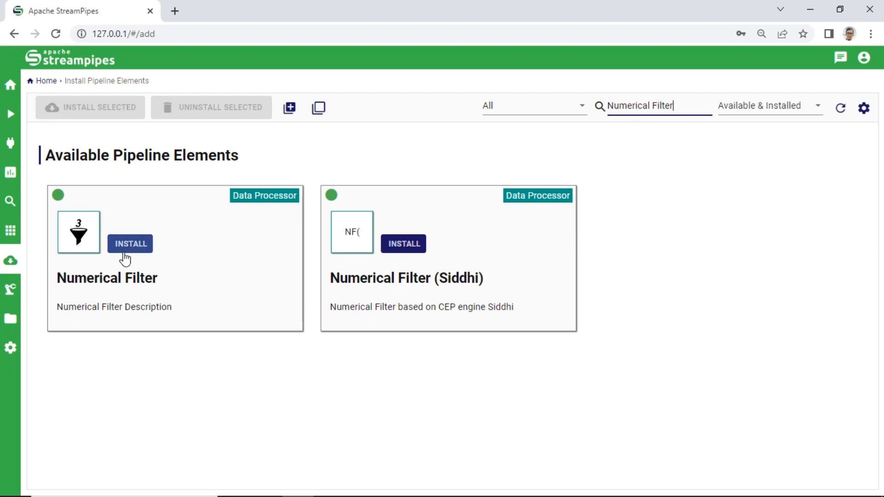
click(130, 243)
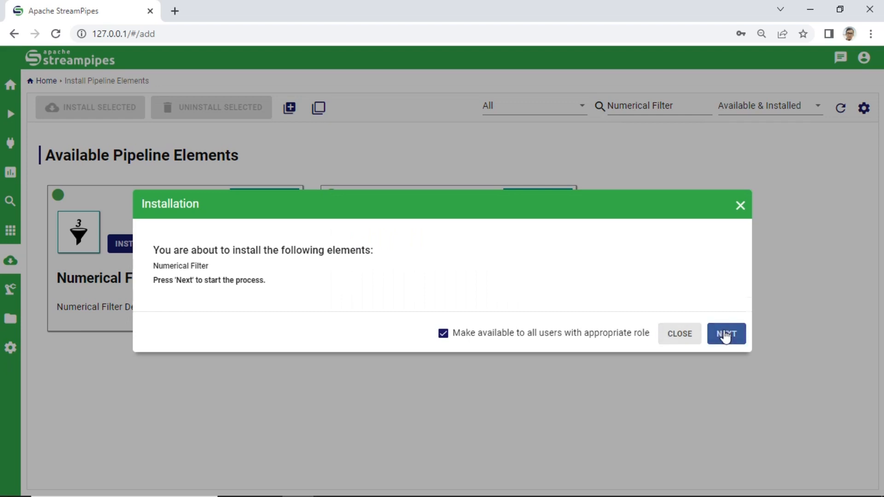
click(726, 333)
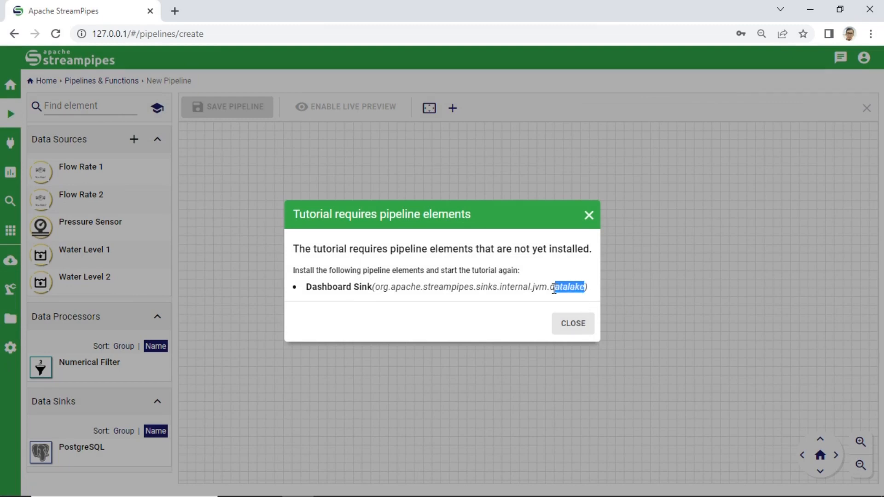
- Search the catalogue for 'dat', install the Data Lake sink and dismiss the success message
click(572, 323)
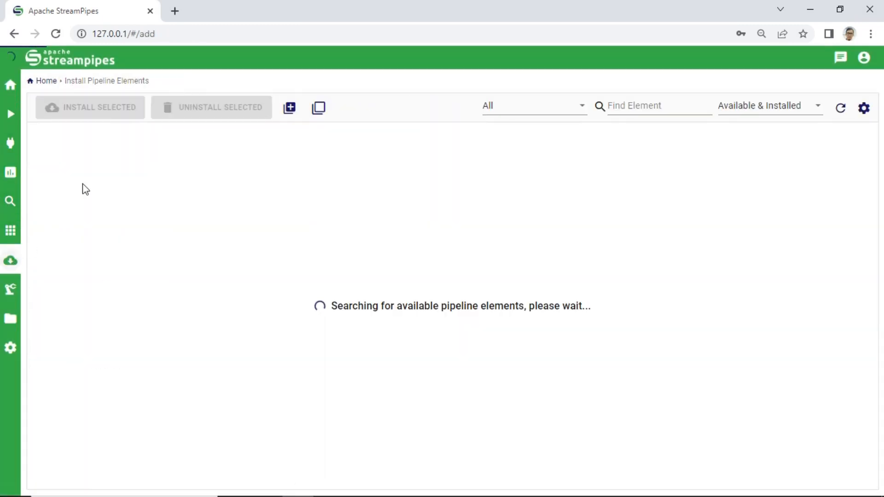
text(data)
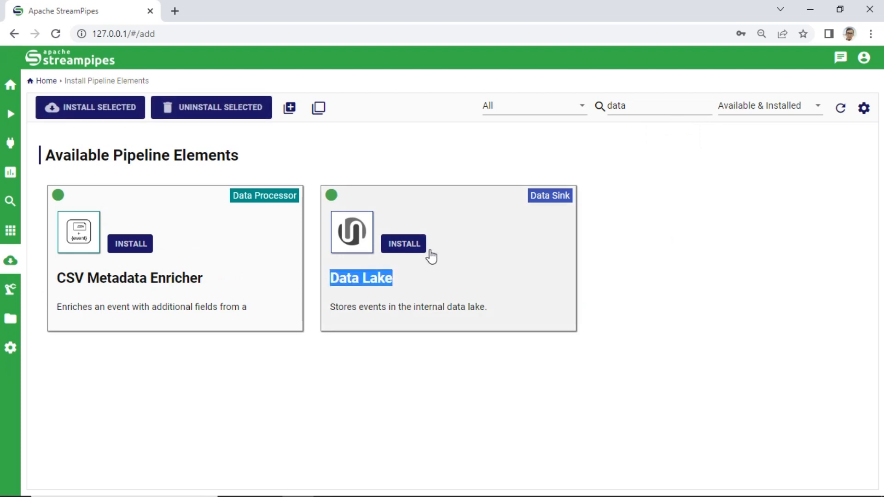
click(404, 243)
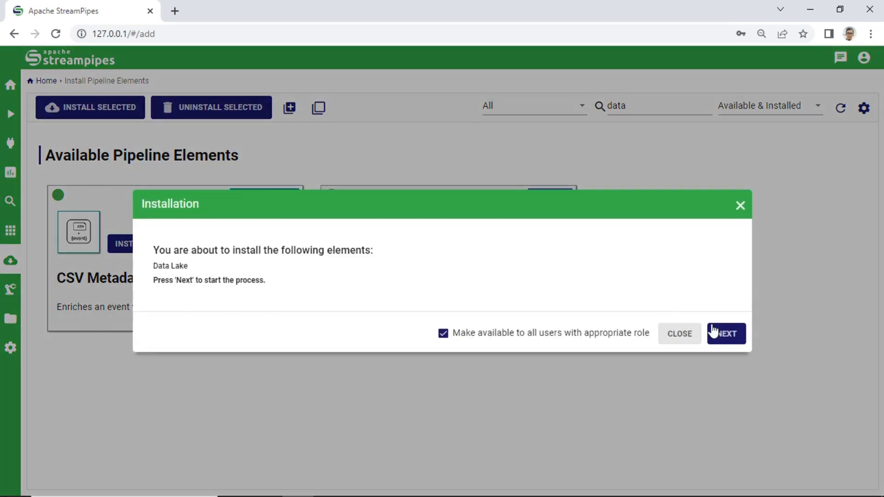
click(726, 334)
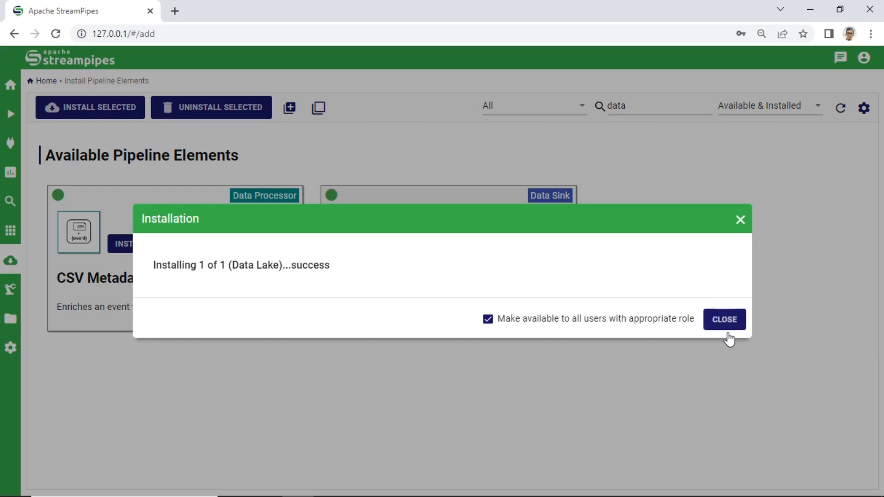
click(724, 319)
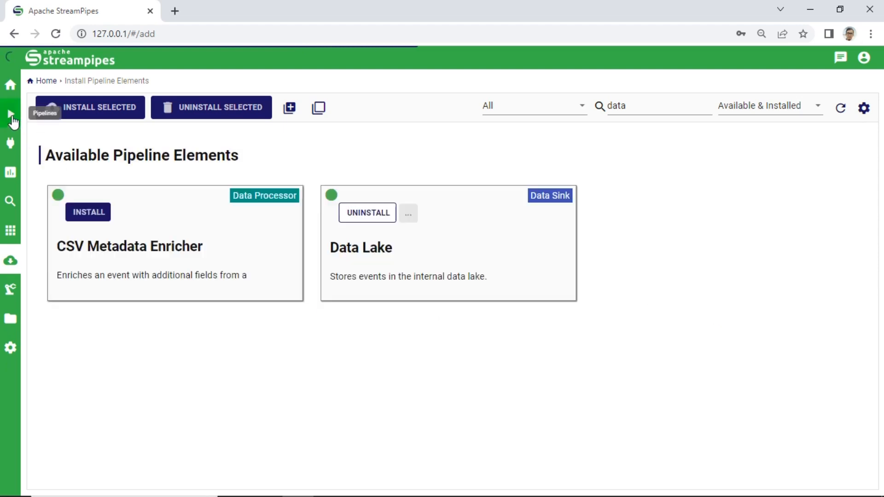
- Return to the pipeline editor and start the interactive tour, advancing to the data-stream step
click(10, 115)
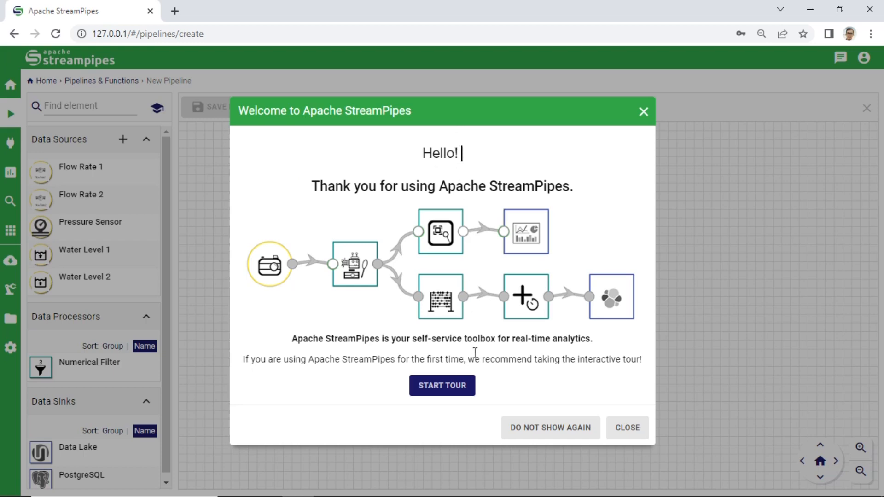
click(443, 385)
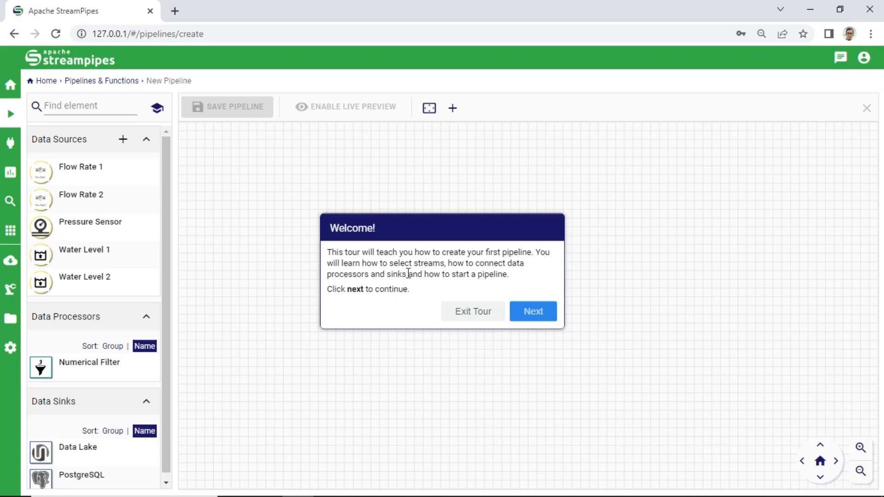
click(532, 311)
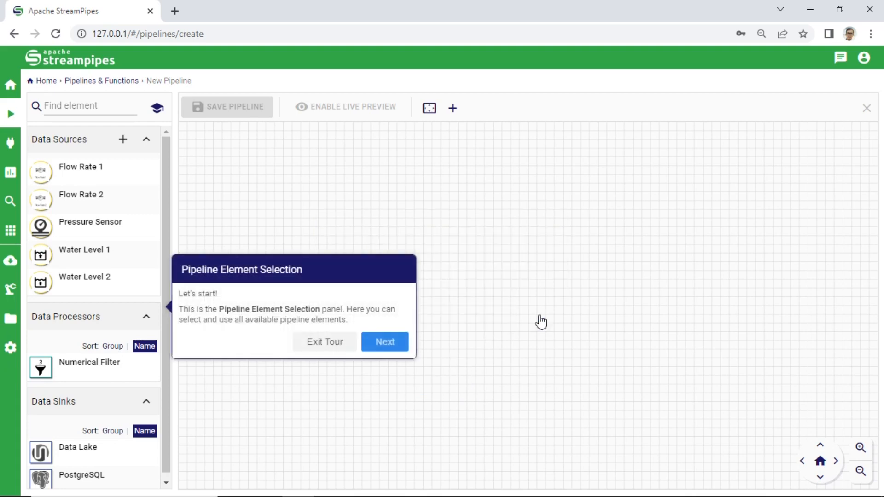
mouse_move(150, 333)
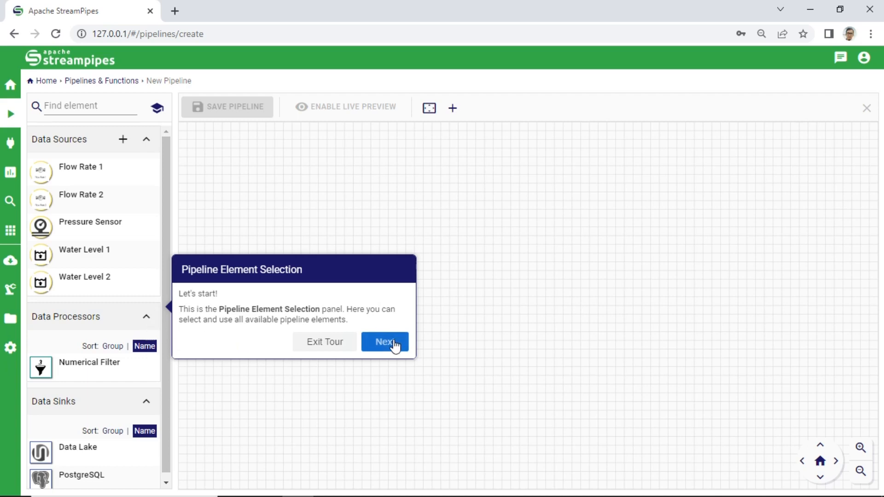
click(385, 342)
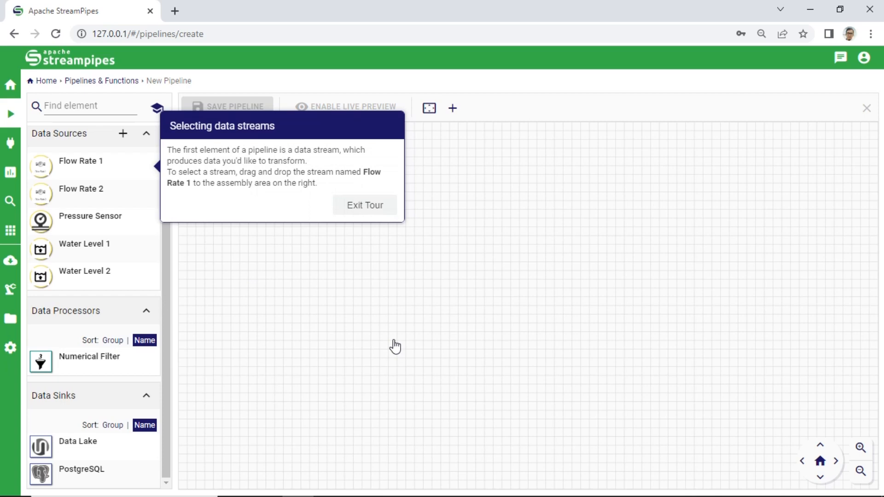
mouse_move(247, 218)
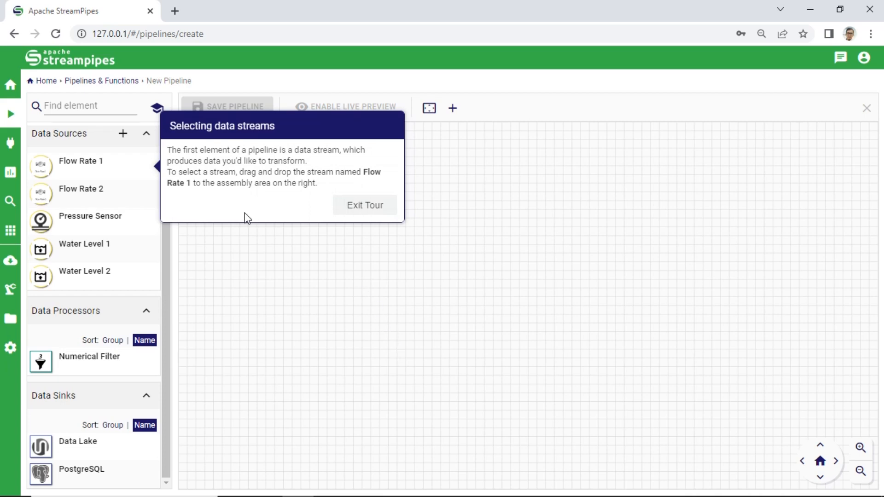
mouse_move(273, 182)
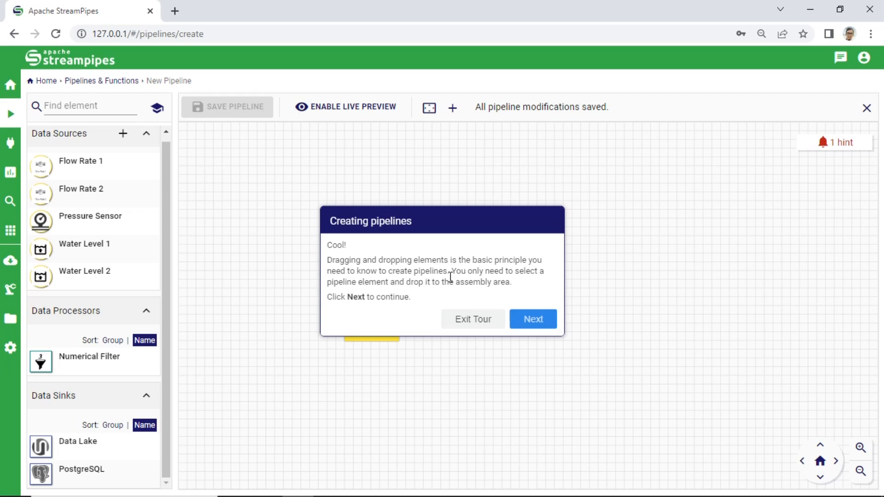
- Advance the tour after placing Flow Rate 1 and on to adding the Numerical Filter processor
click(534, 318)
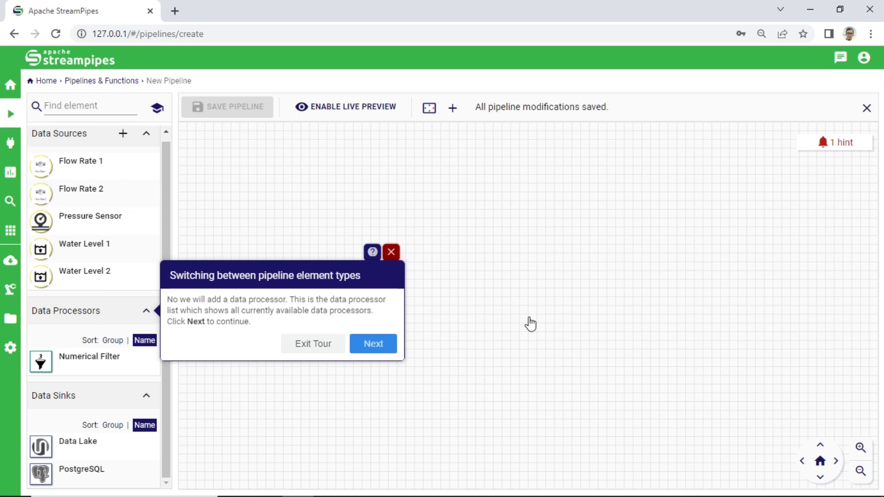
mouse_move(438, 320)
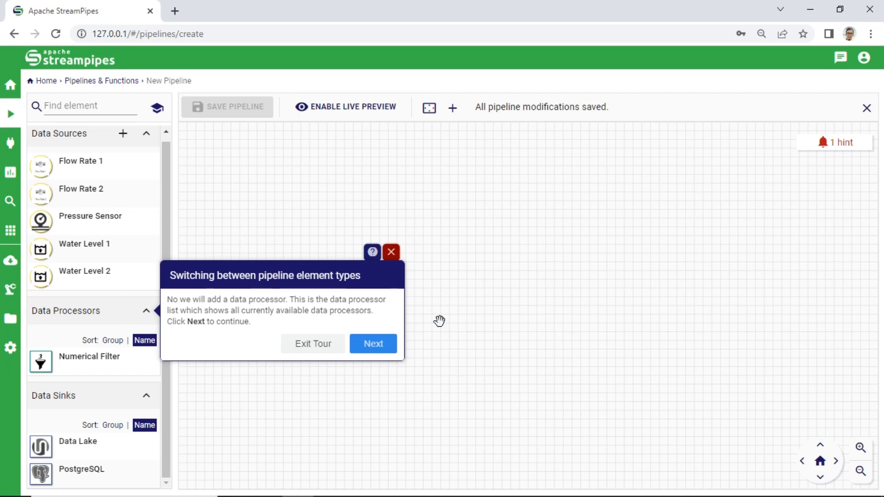
click(373, 344)
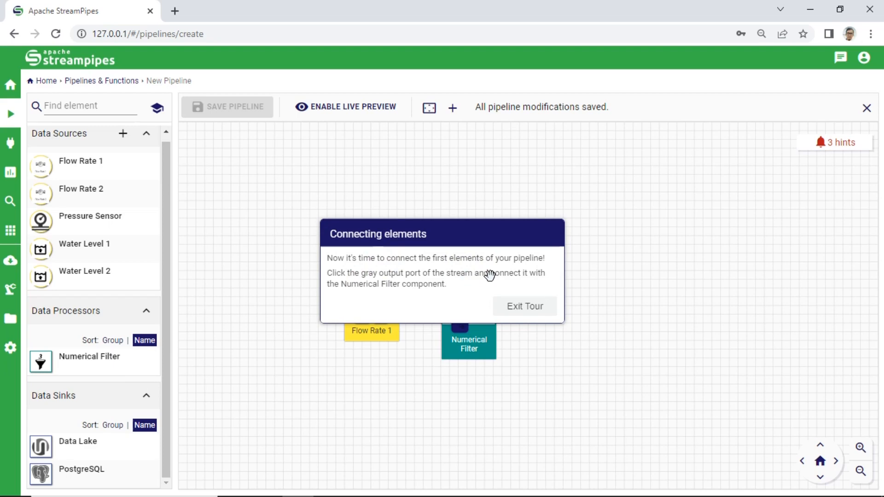
mouse_move(497, 286)
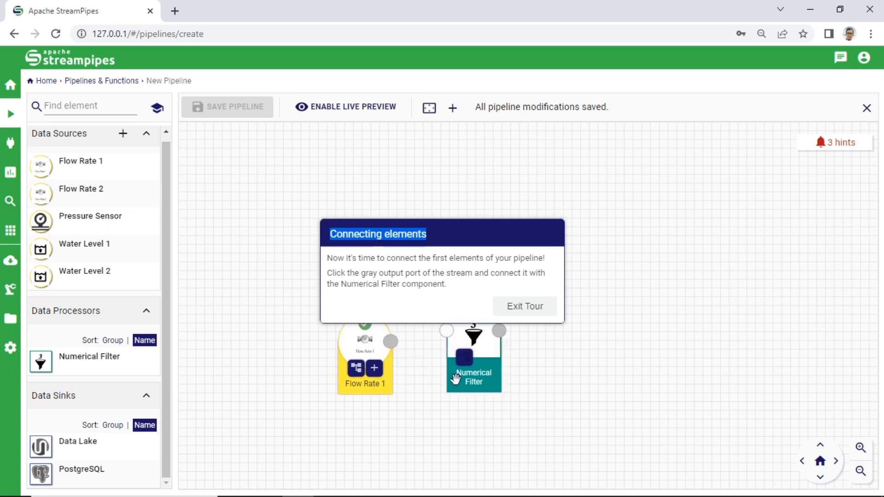
- Connect Flow Rate 1 to Numerical Filter and save it as mass_flow greater than 2
drag(391, 342, 473, 338)
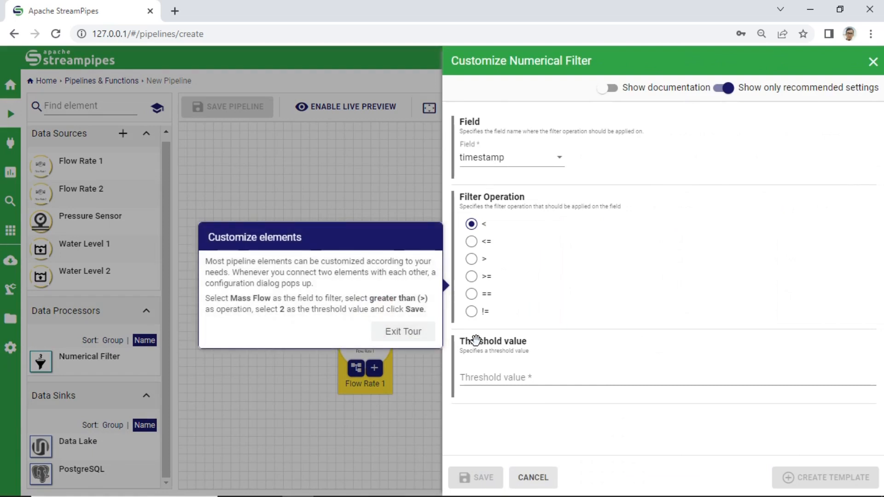
mouse_move(538, 301)
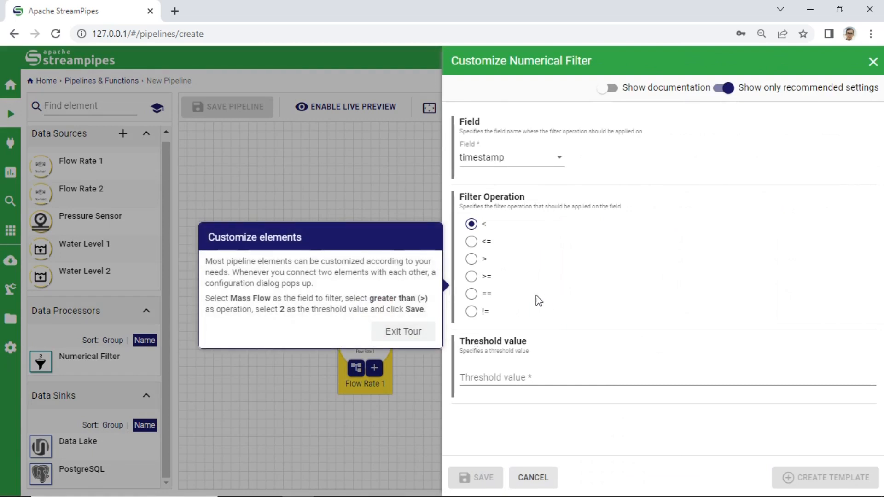
click(471, 259)
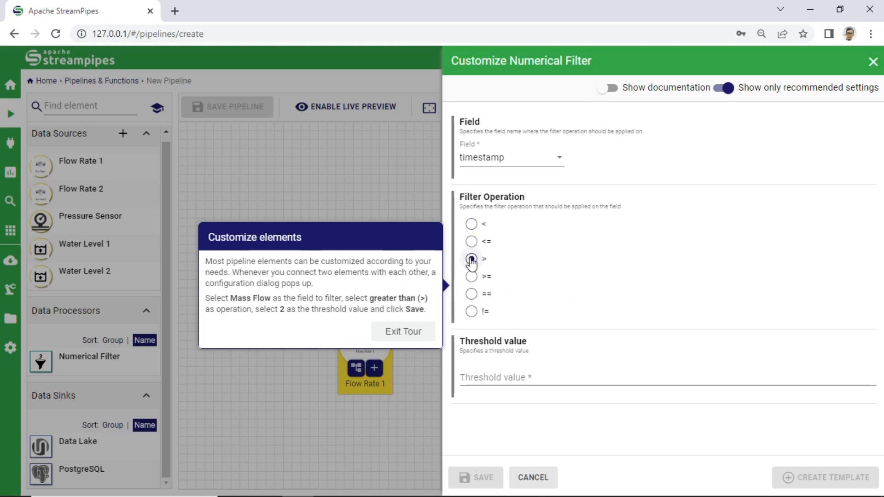
click(512, 158)
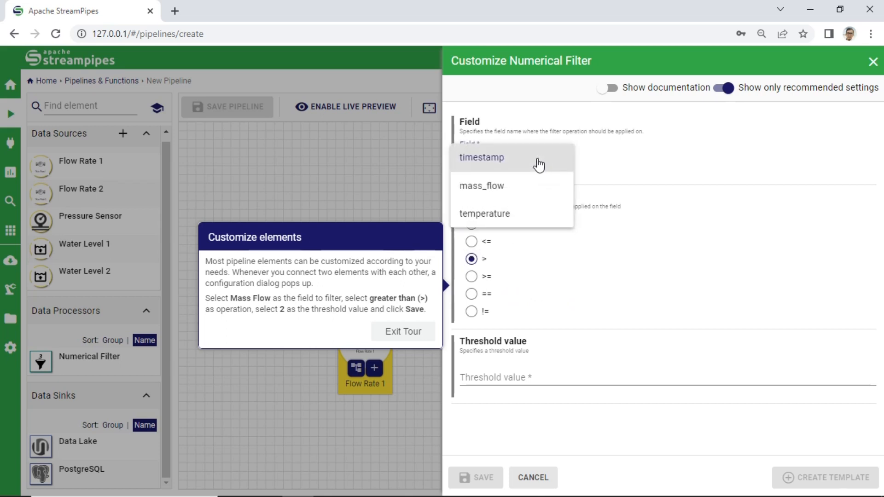
click(481, 186)
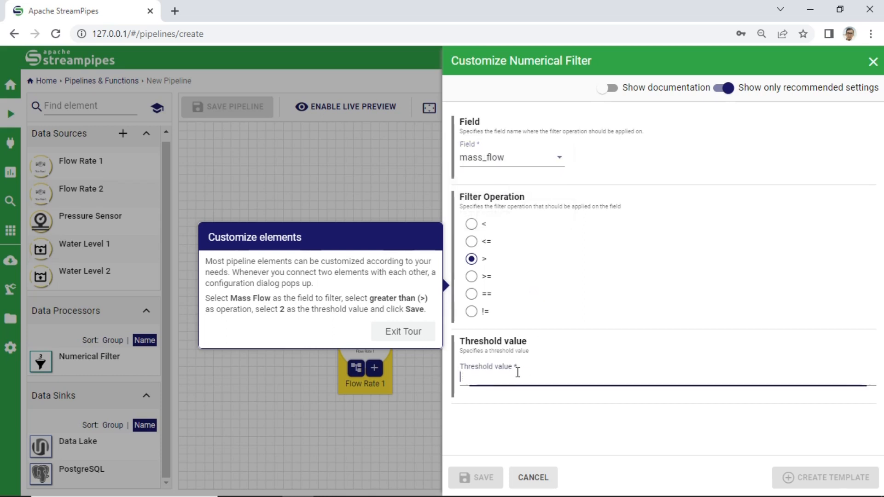
text(2)
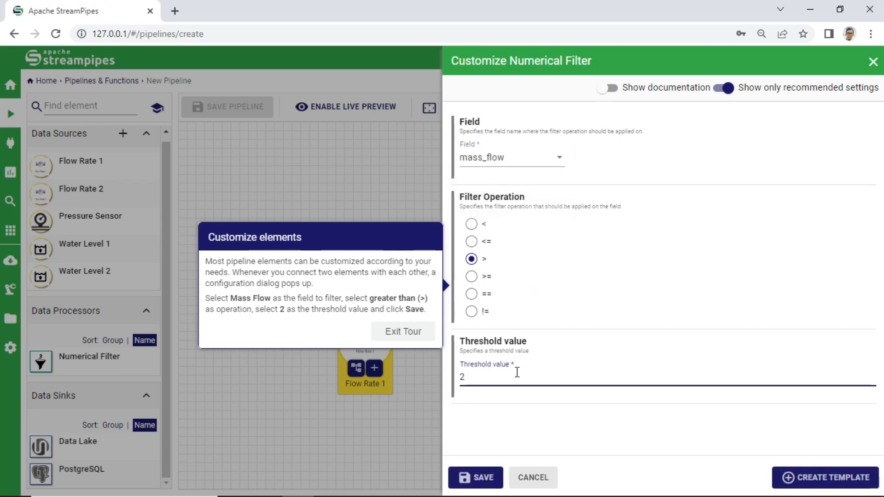
click(477, 491)
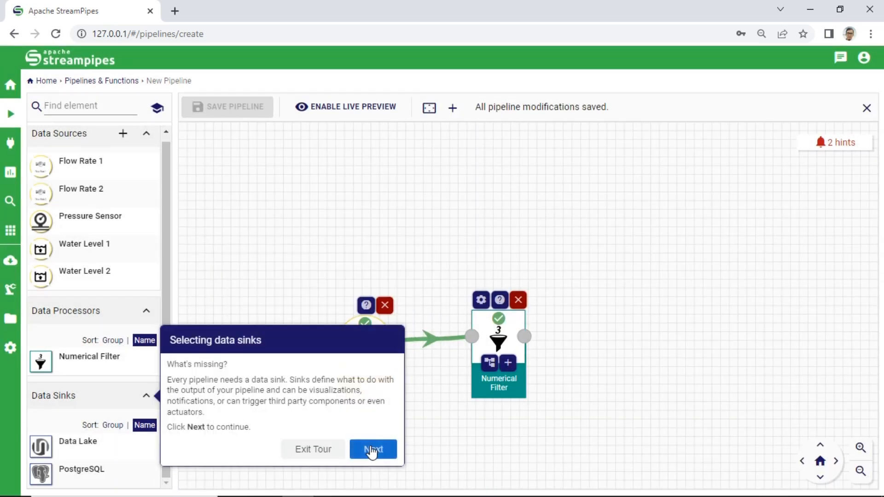
- Add the Data Lake sink with timestamp field 'timestamp' and identifier Test, and save it
click(372, 450)
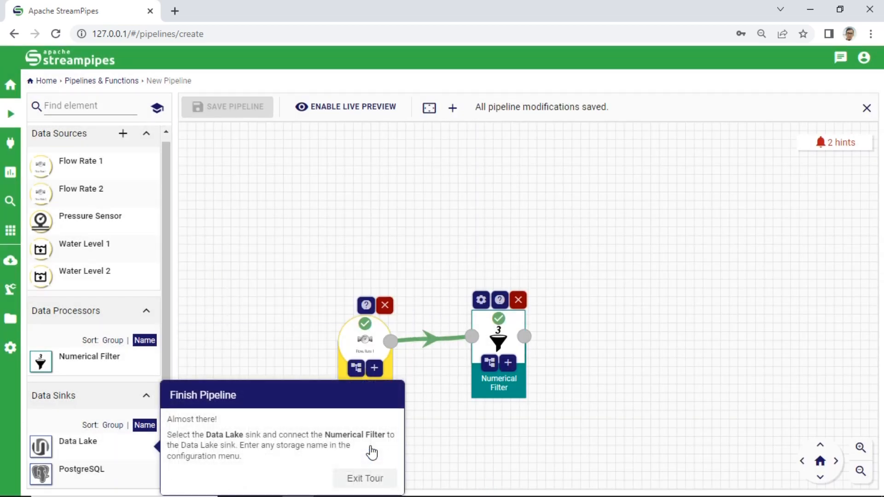
mouse_move(342, 445)
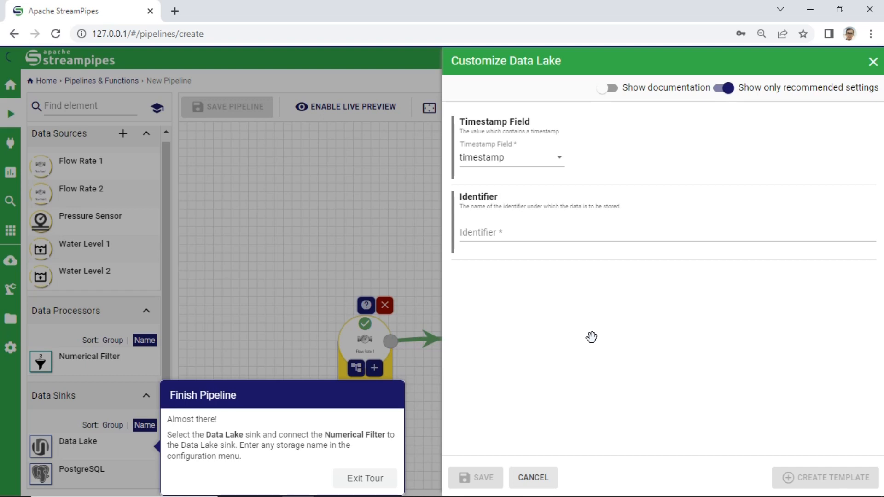
mouse_move(542, 164)
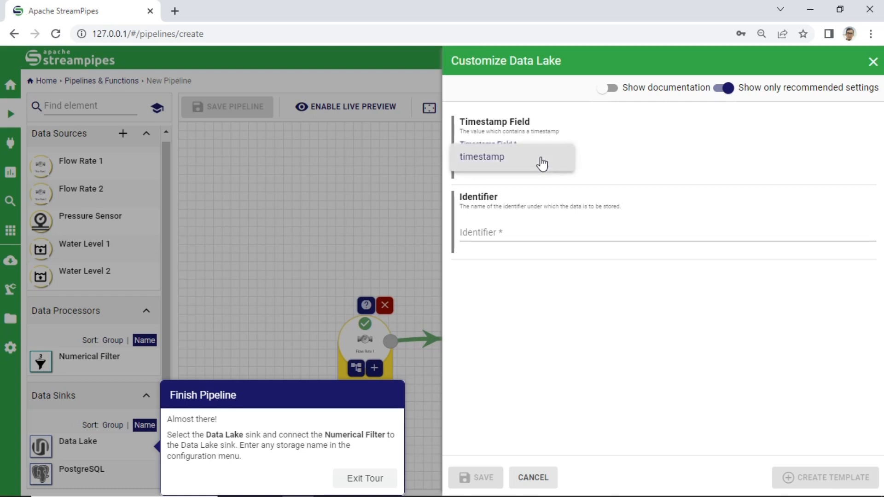
click(482, 156)
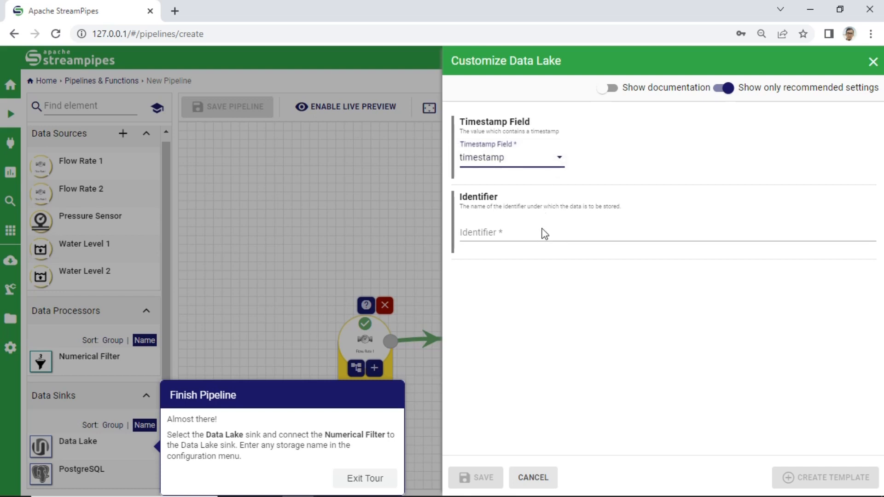
click(542, 232)
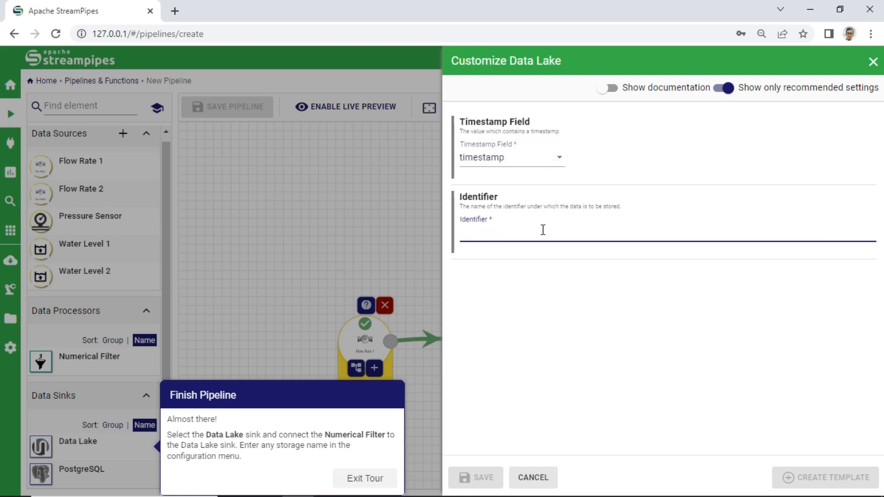
text(Test)
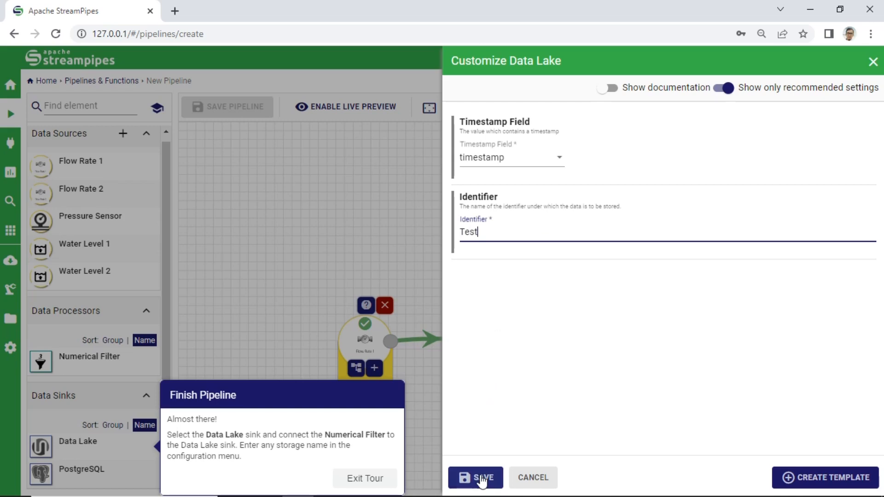
click(481, 478)
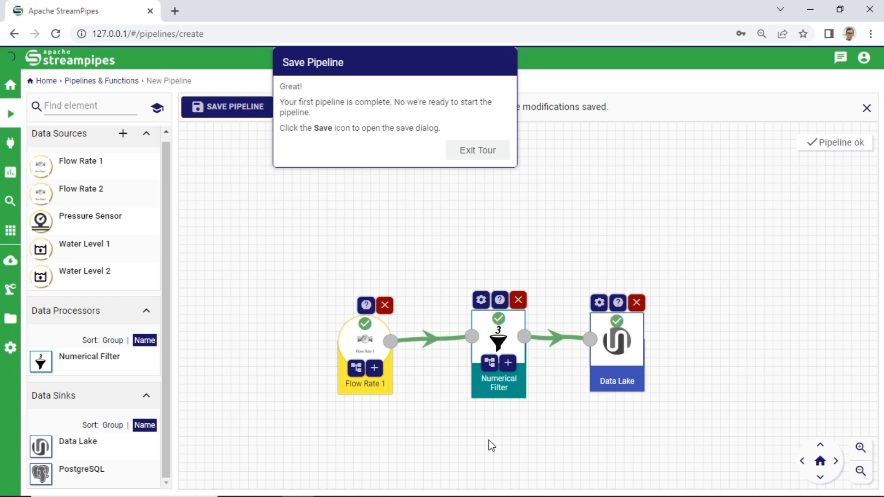
mouse_move(417, 78)
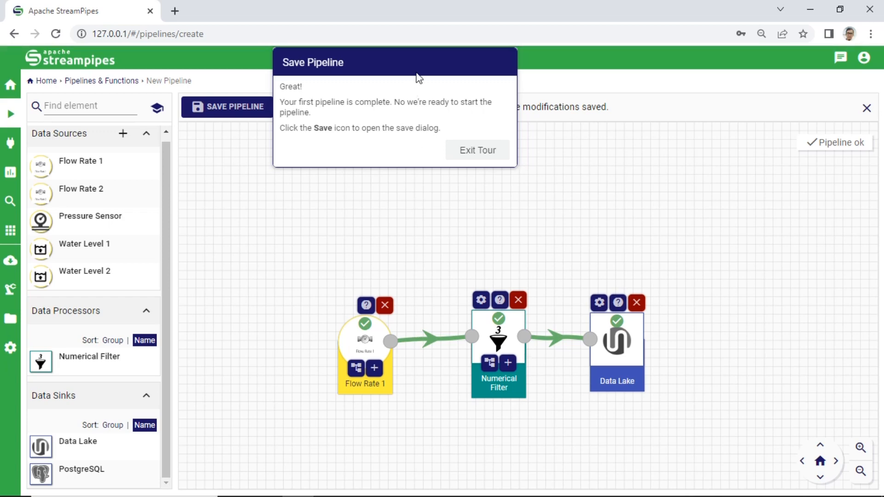
- Save the pipeline as Test1 with description Flow Rate, starting it immediately
click(233, 107)
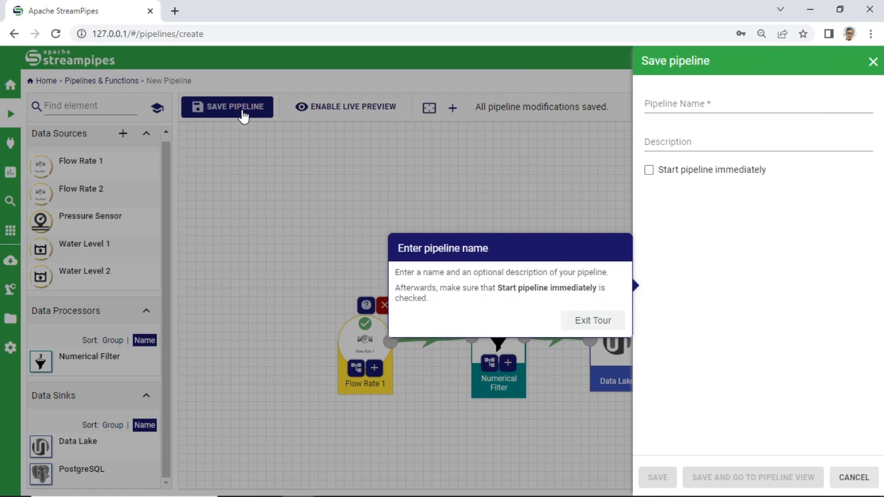
mouse_move(615, 151)
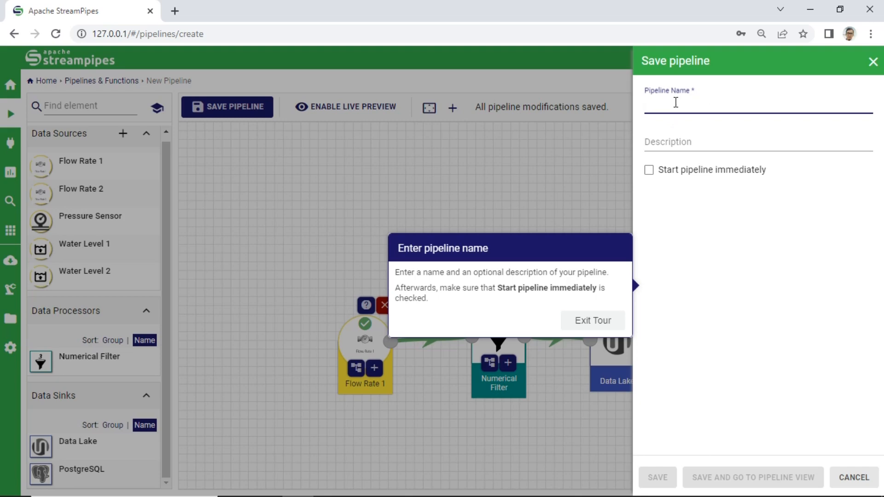
text(T)
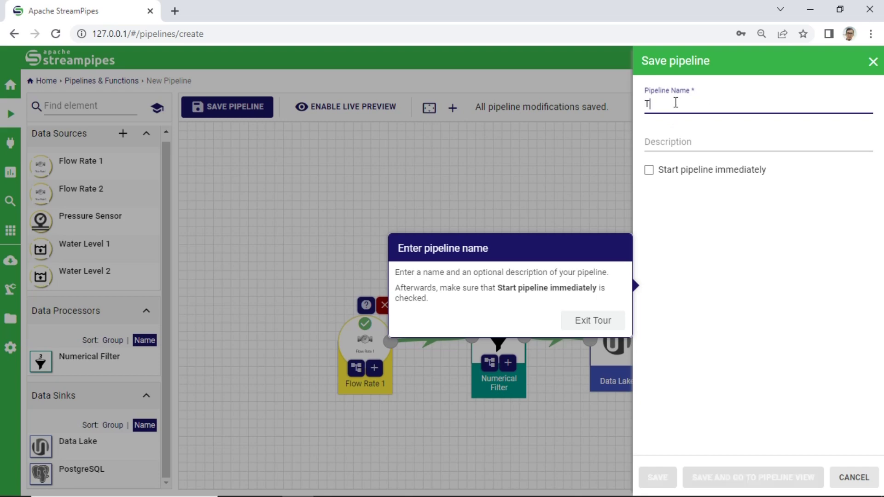
text(est1)
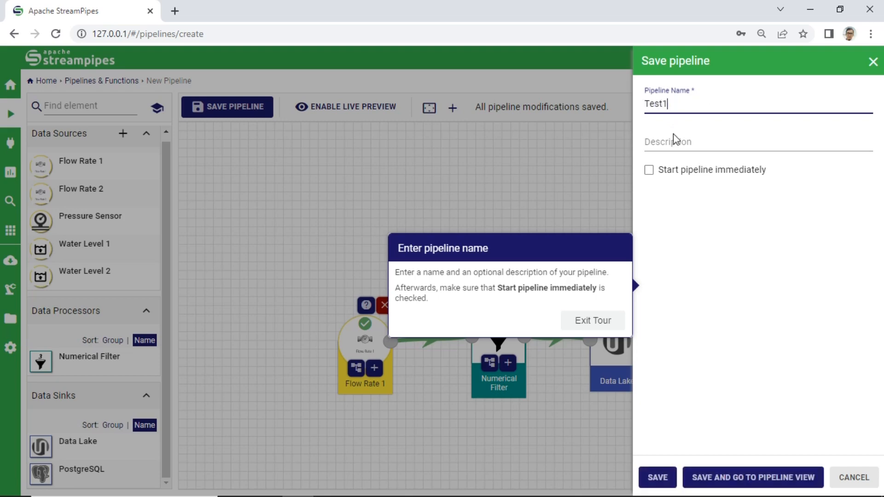
text(Flow)
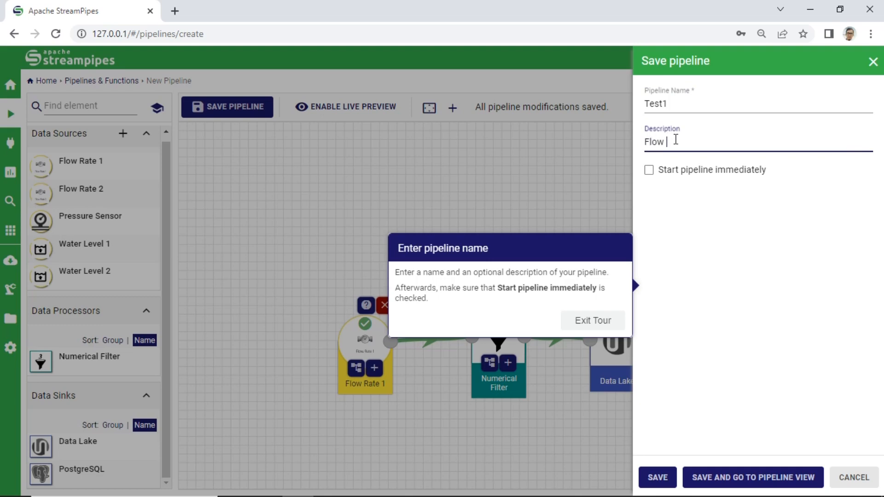
text(Rate)
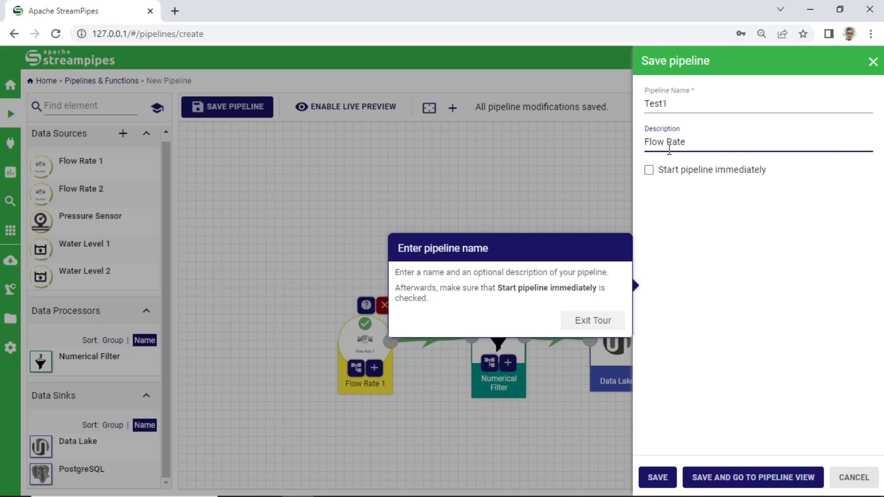
click(650, 170)
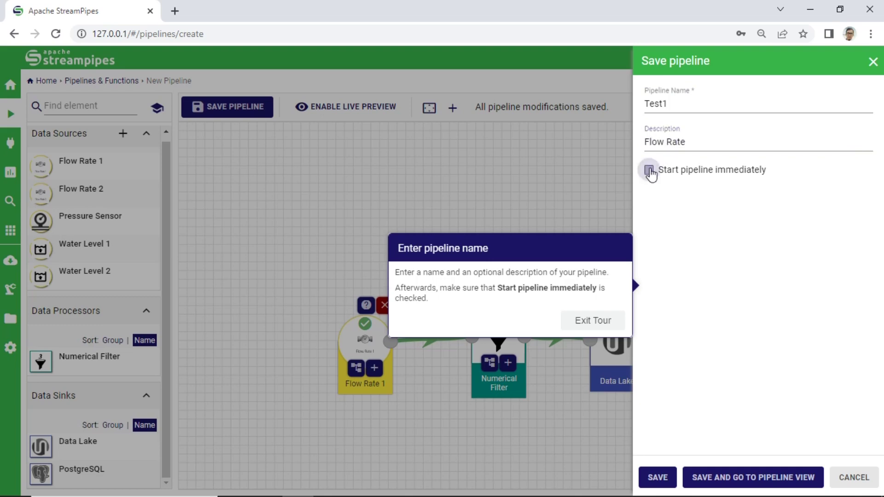
click(650, 169)
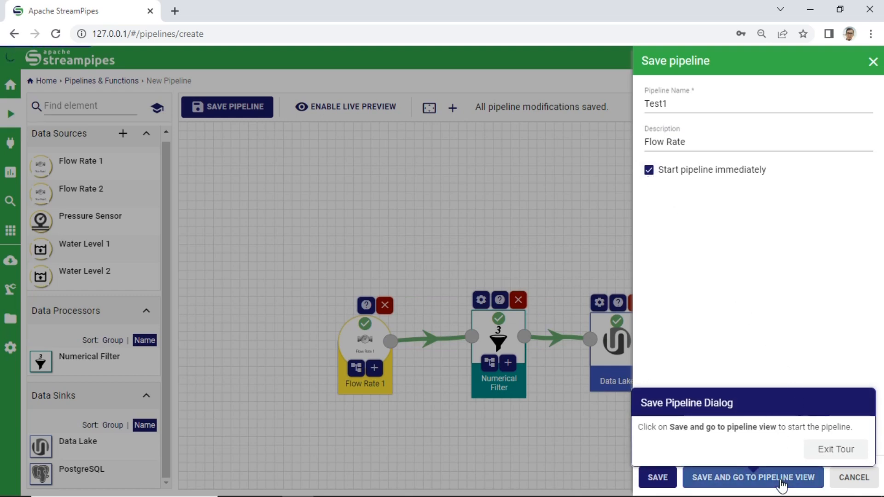
click(753, 477)
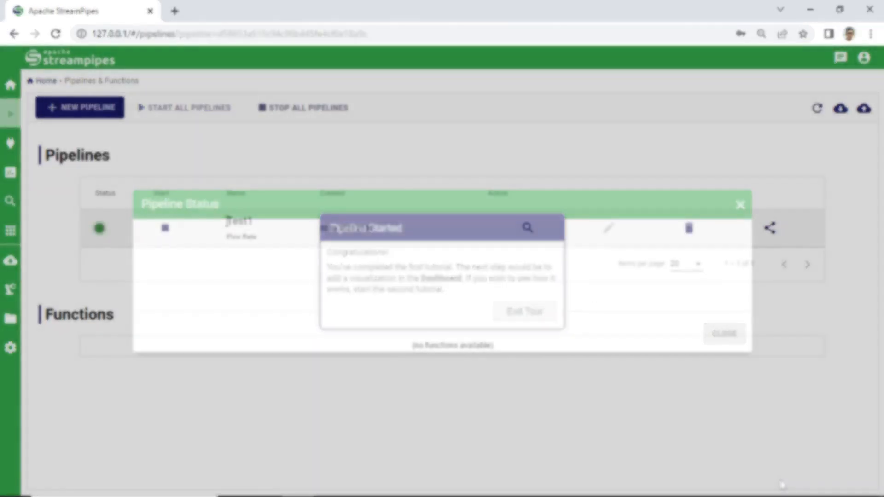
- Create dashboard Tutorial1 with description Flow Rate and refresh interval 3
click(10, 172)
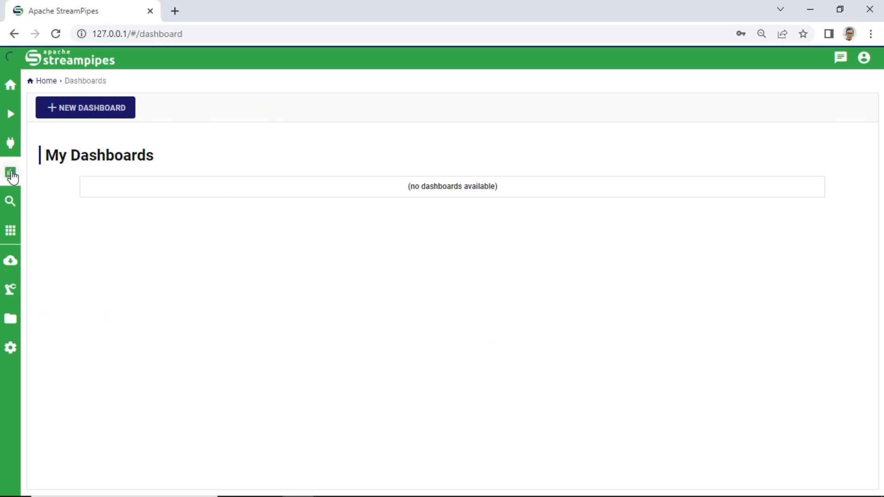
mouse_move(107, 114)
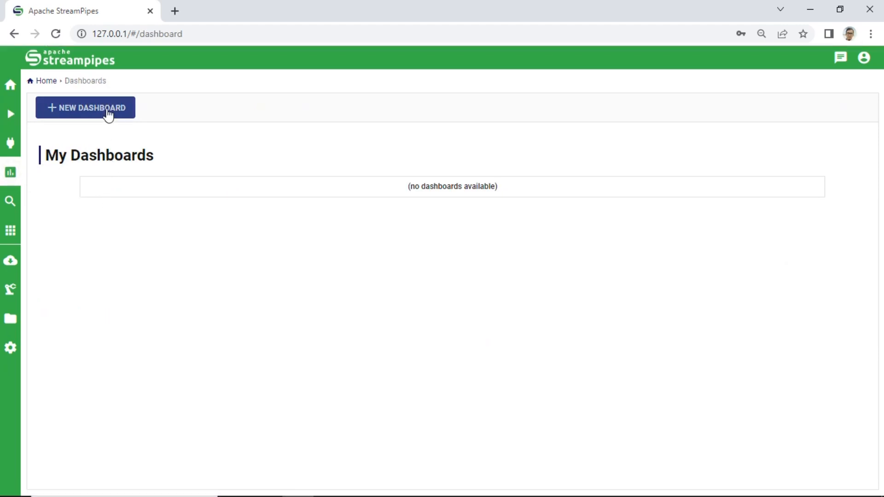
click(86, 107)
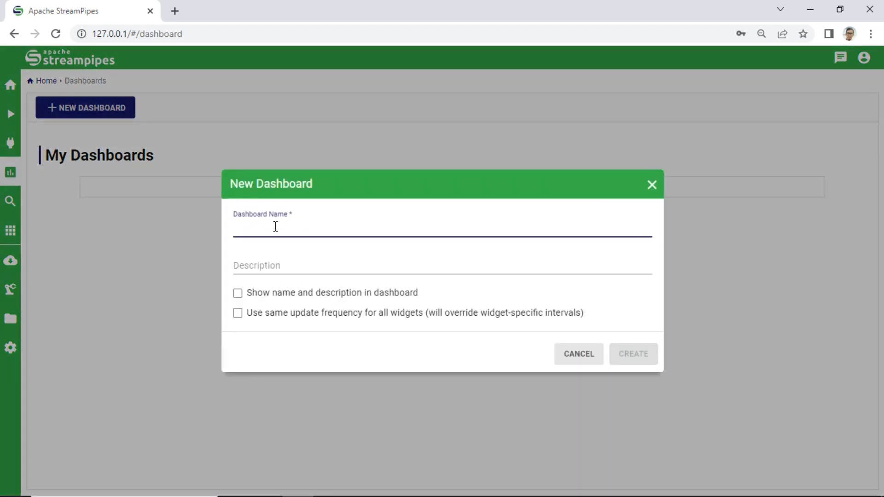
text(Tut)
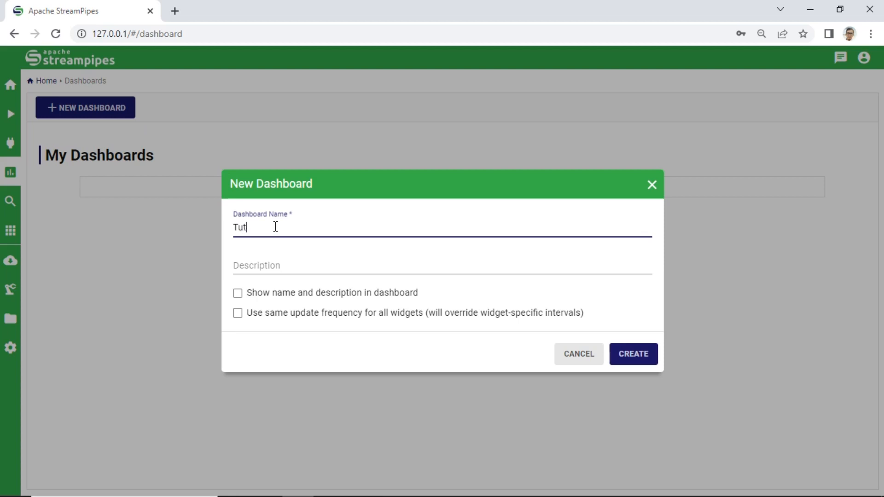
text(orial1)
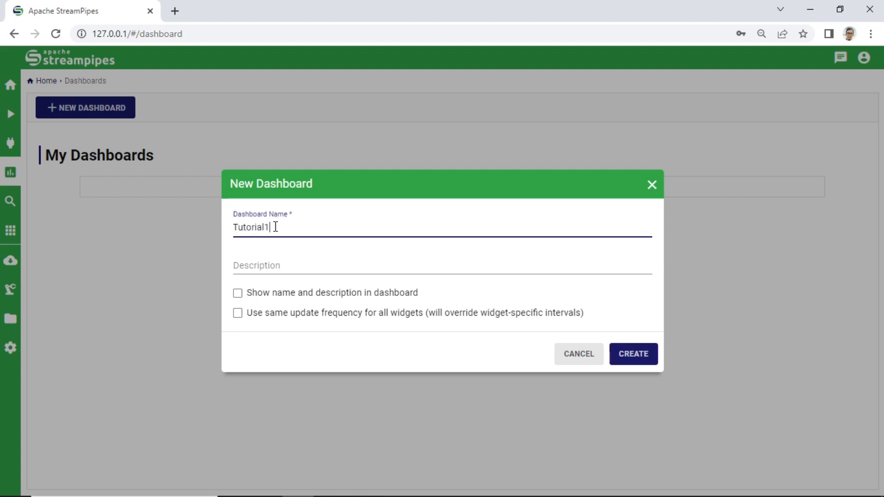
text(Flow)
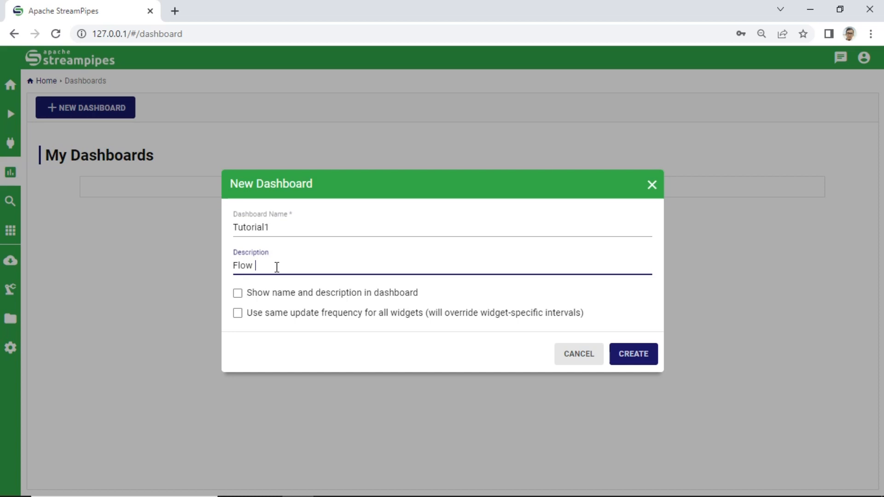
text(Rate)
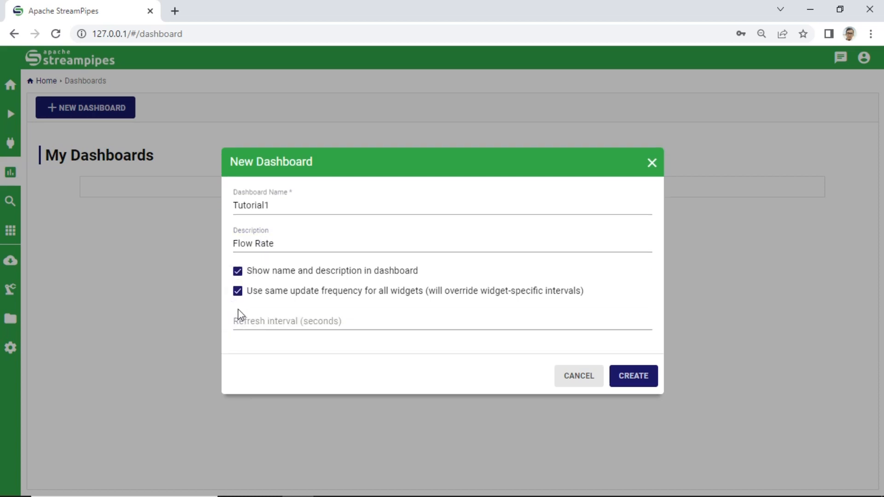
text(3)
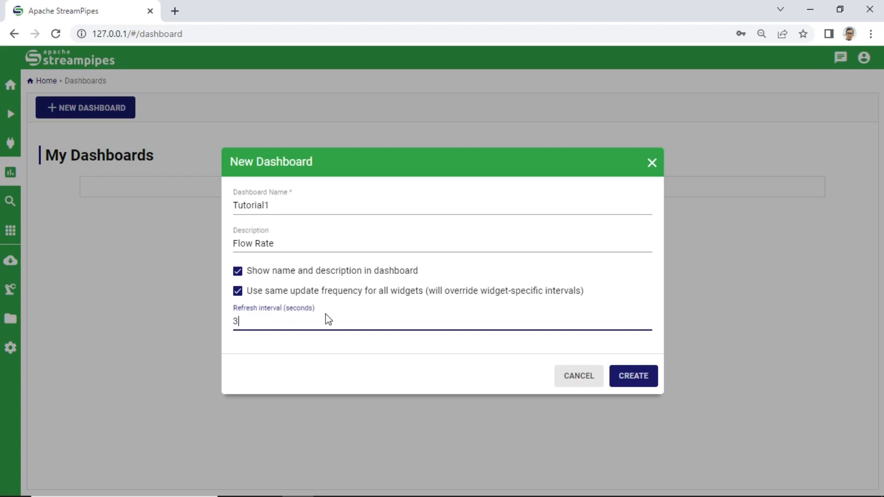
click(634, 375)
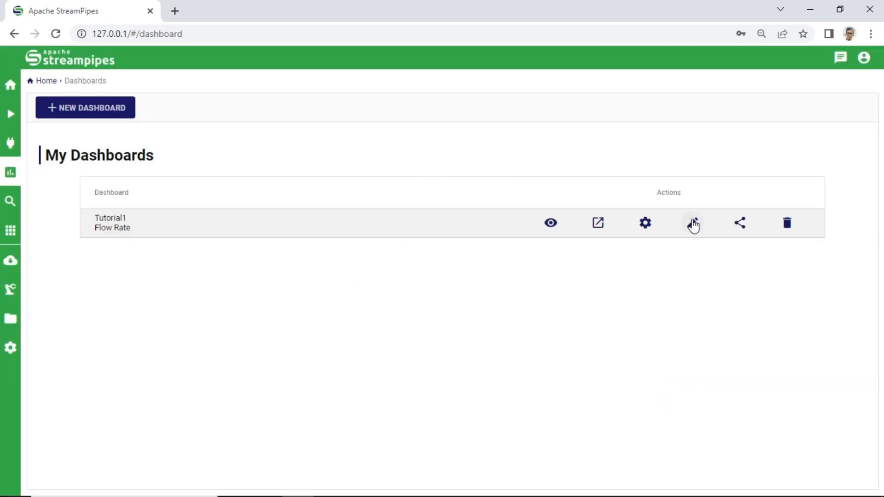
- Edit Tutorial1 and add a Gauge visualization from pipeline Test1 titled Mass Flow
click(693, 223)
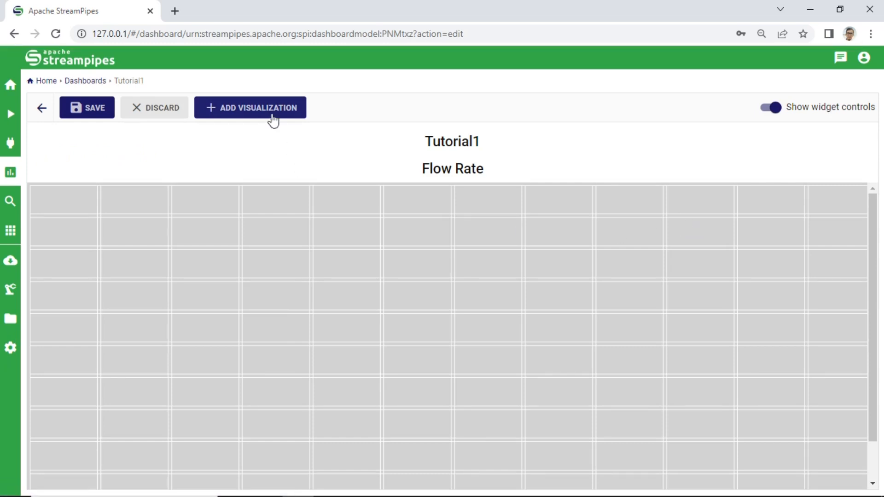
click(250, 106)
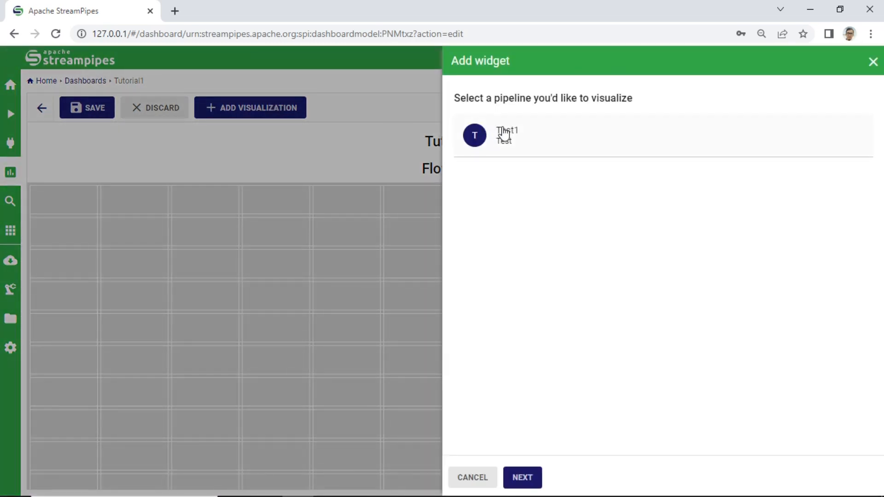
click(525, 490)
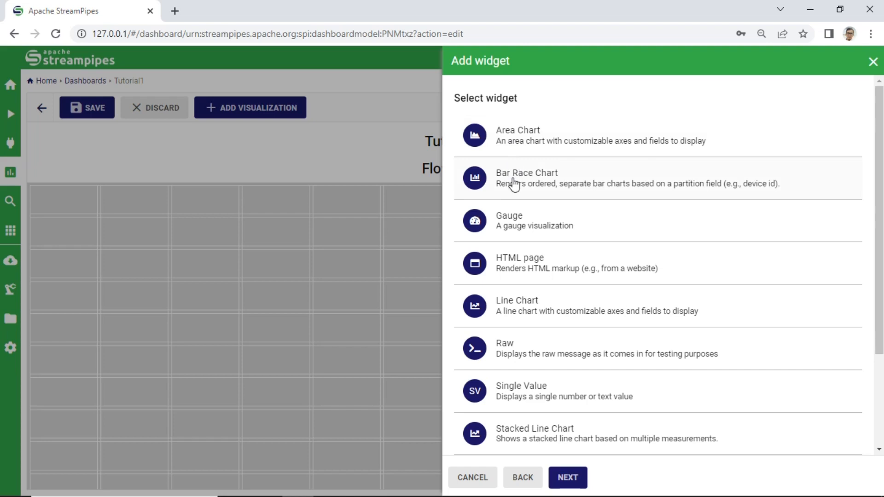
click(568, 478)
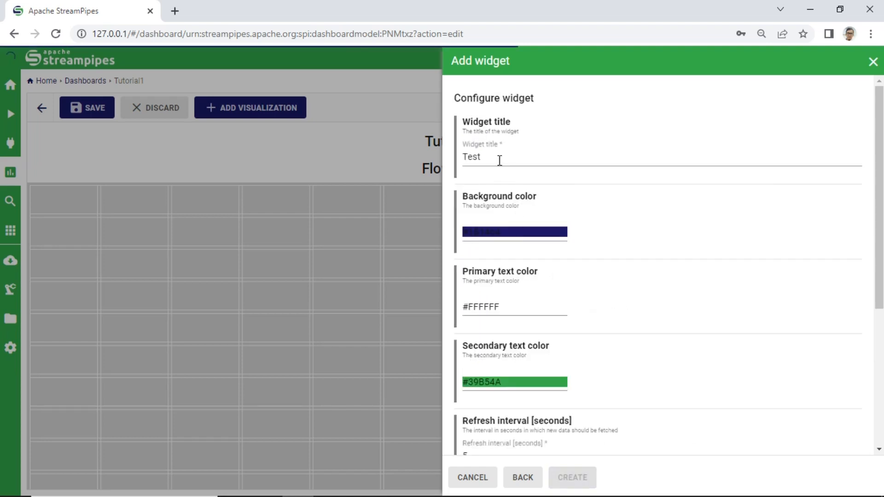
text(M)
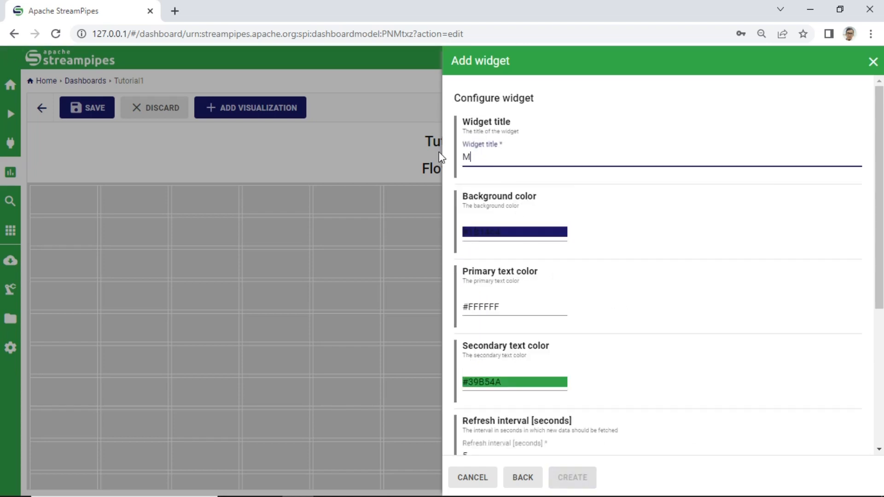
text(ass Flow)
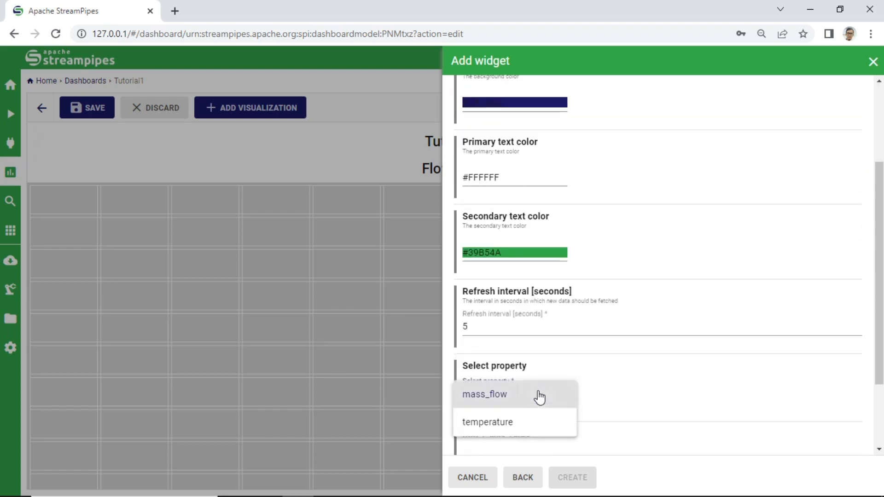
- Show mass_flow with maximum 10, create the gauge and enlarge it on the grid
click(484, 394)
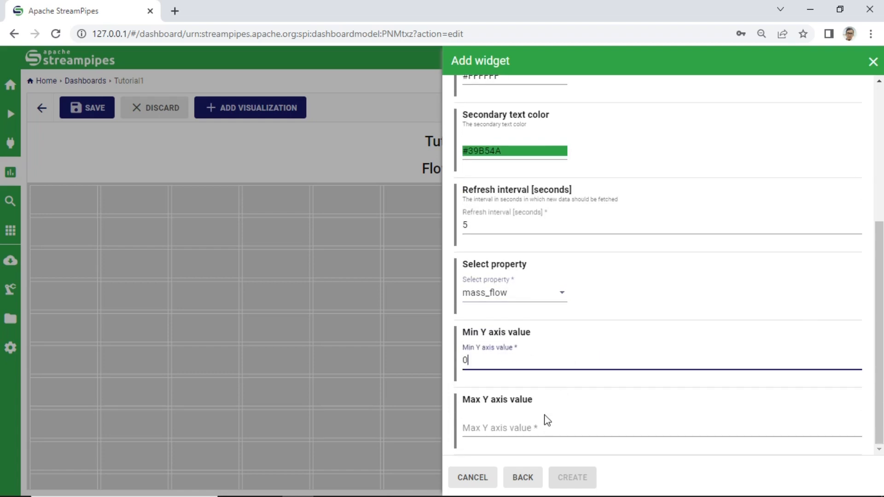
text(10)
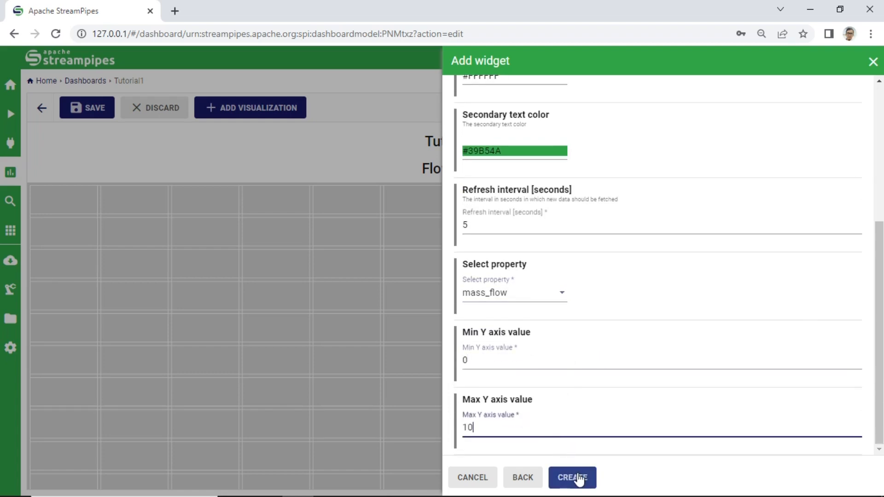
click(573, 478)
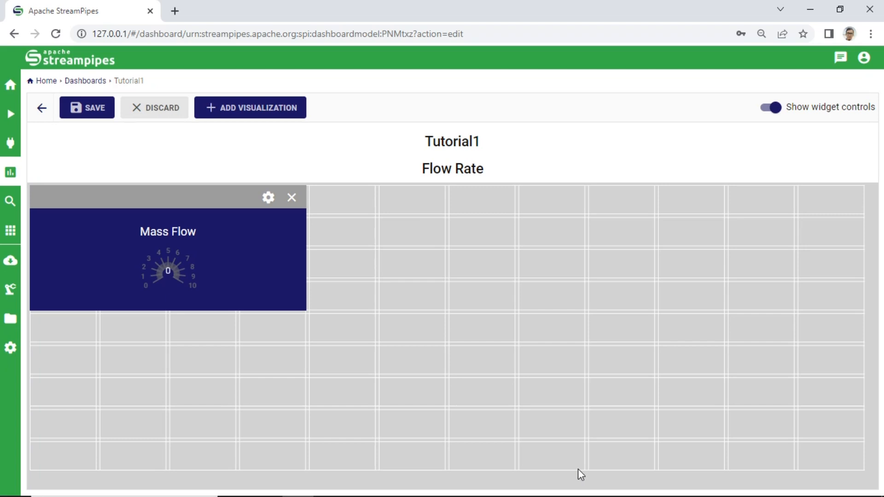
drag(307, 315, 379, 374)
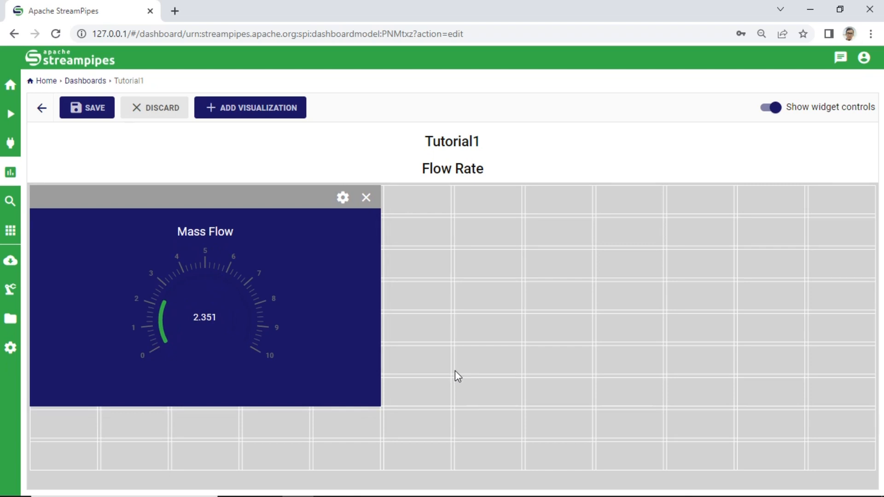
- Create an Area Chart titled Temperature on Test1, charting the temperature field with y-axis 0–100
click(256, 107)
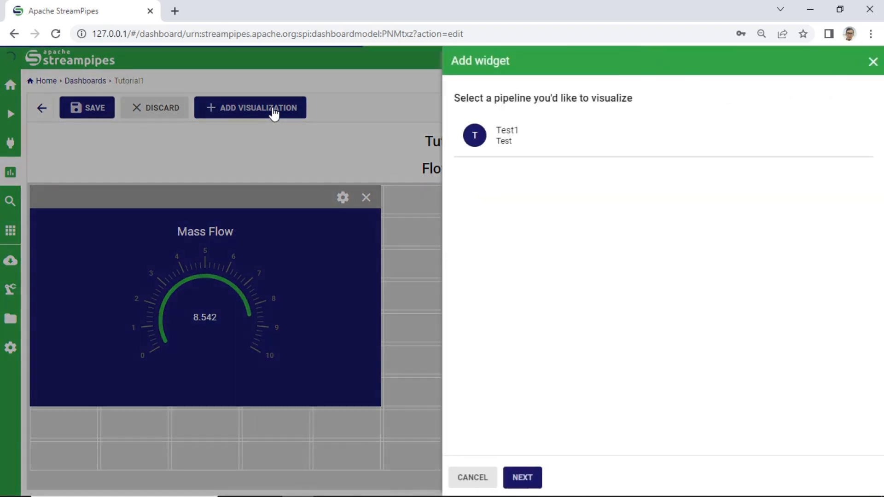
click(522, 477)
text(Tes)
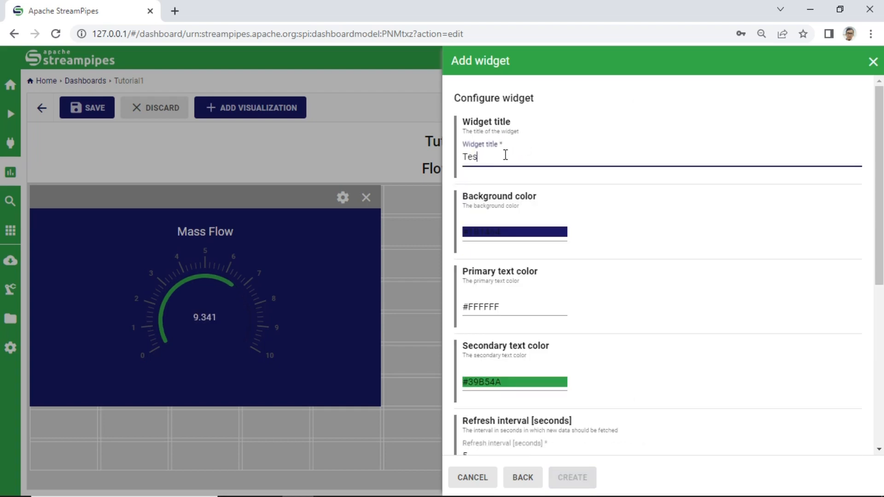
text(Temperature)
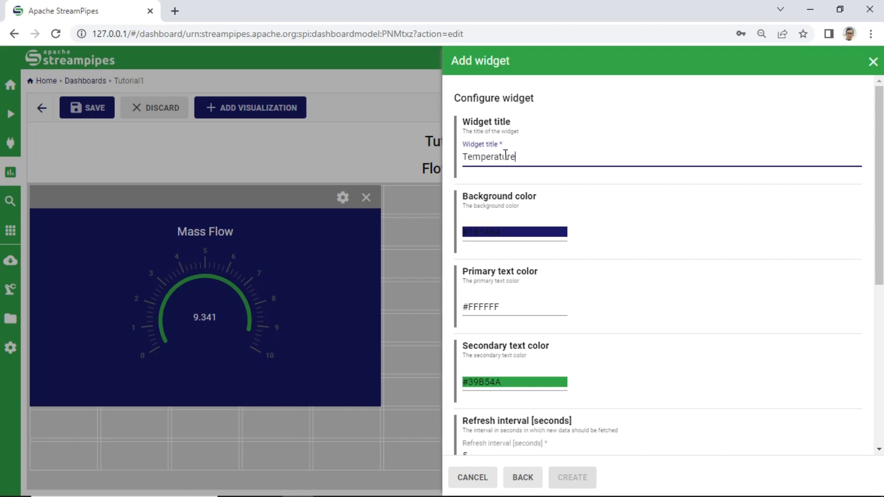
scroll(down, 3)
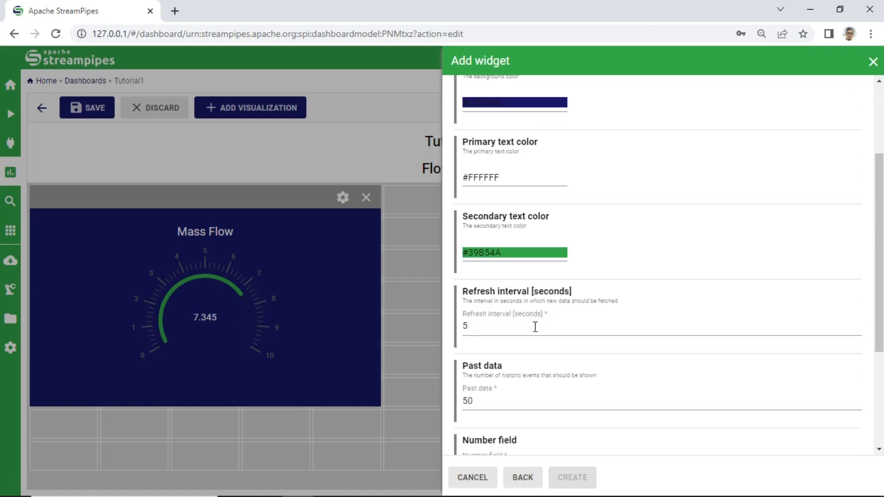
scroll(down, 3)
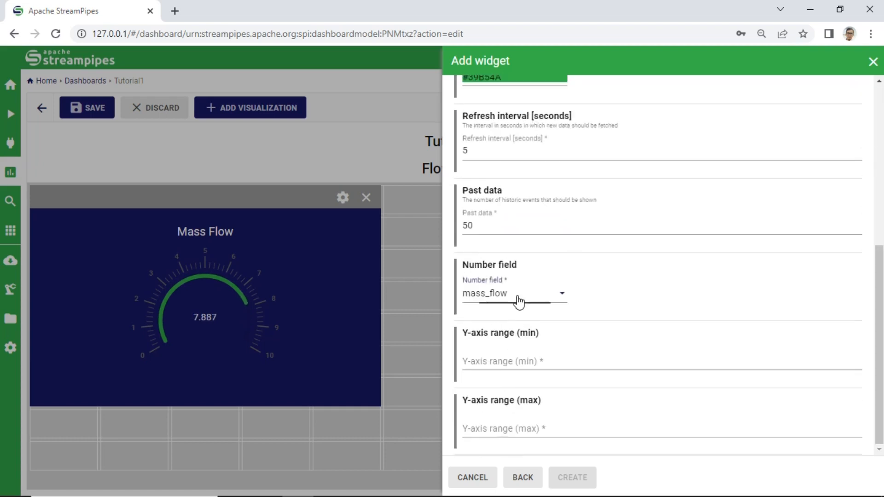
click(515, 294)
text(100)
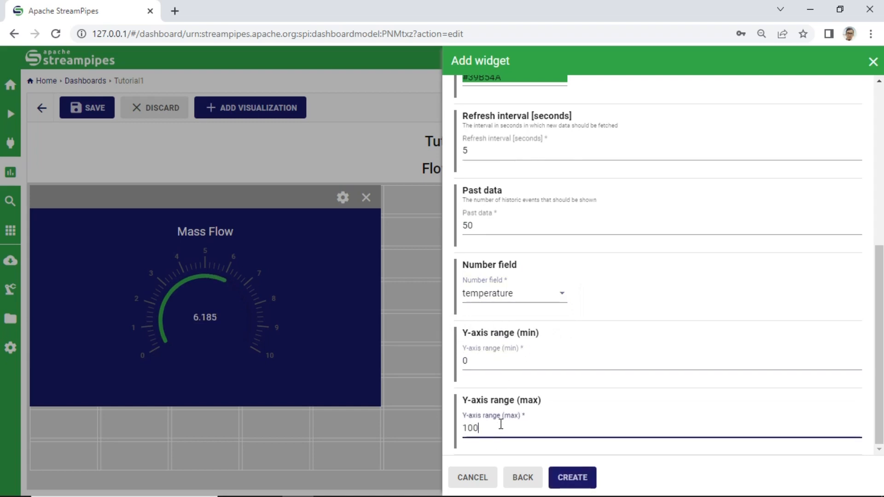
click(573, 490)
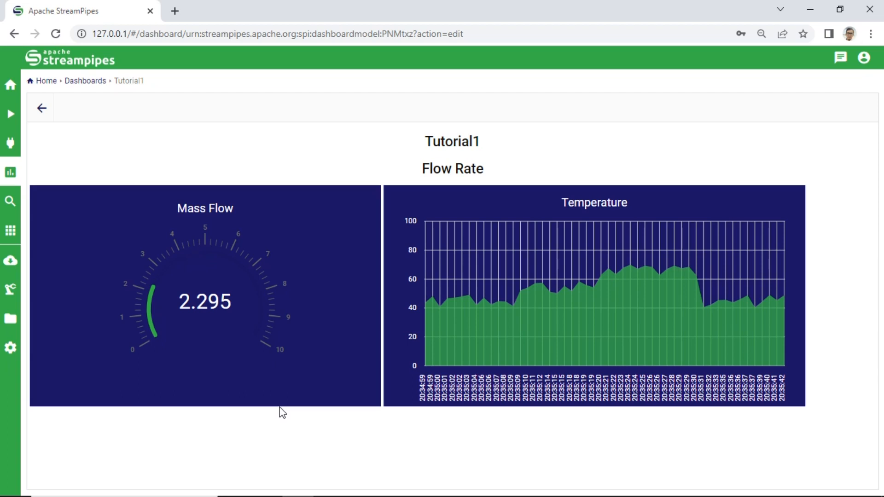
mouse_move(388, 247)
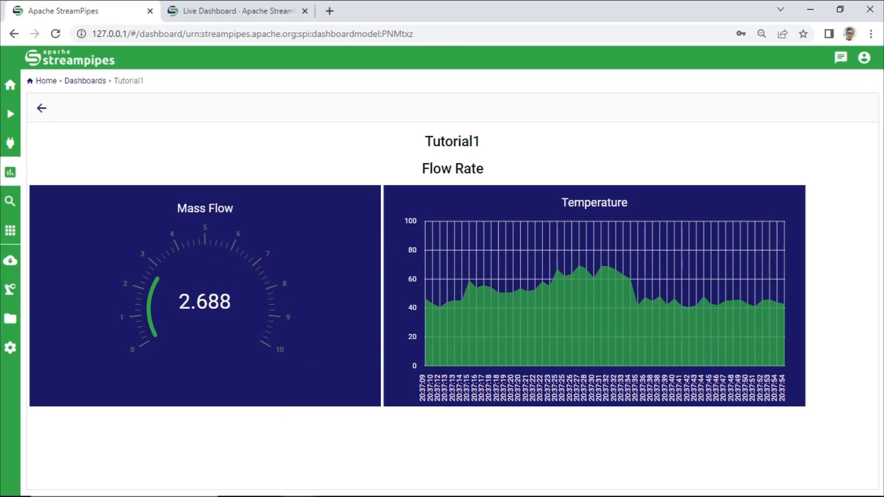
- Switch to the browser tab showing the Live Dashboard documentation
click(235, 11)
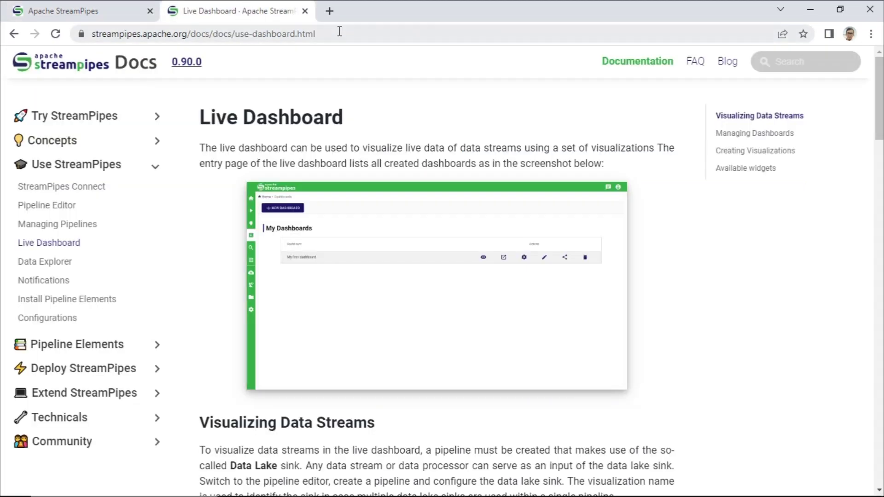